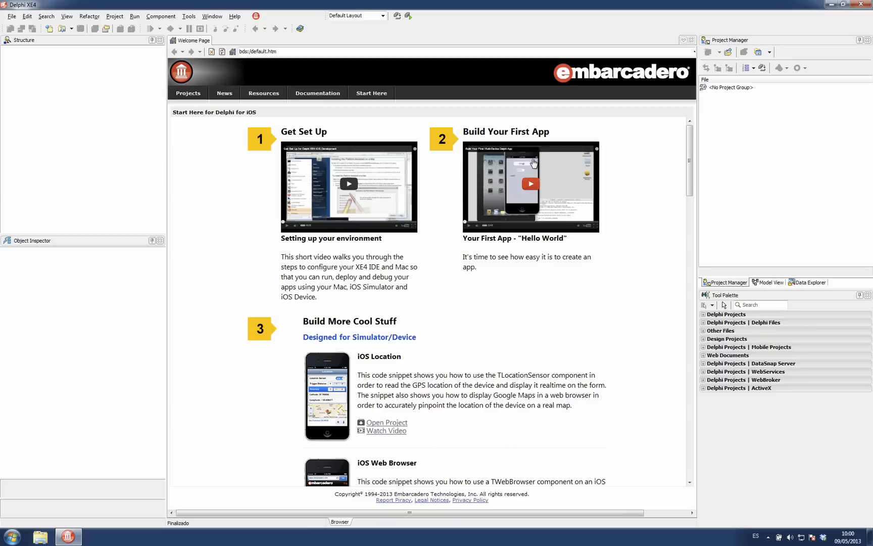
mouse_move(504, 355)
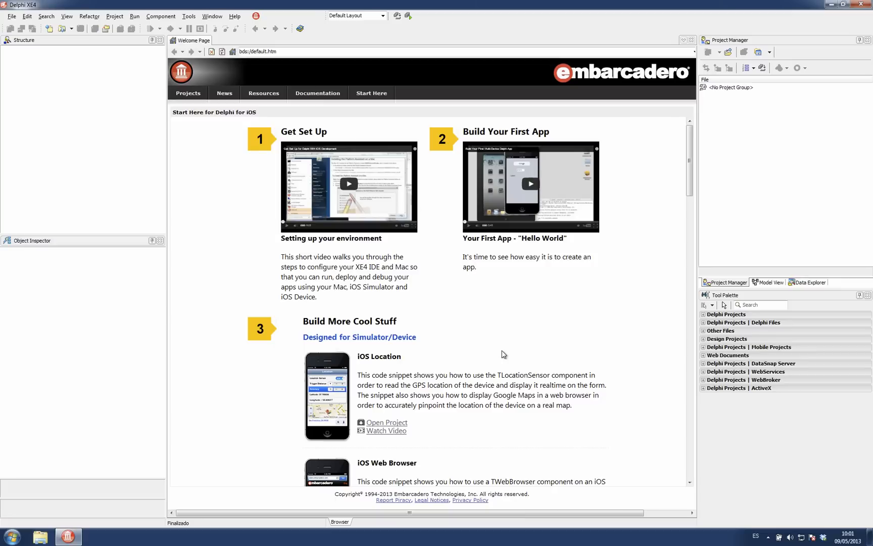
- Go to Tools > Options > Environment Options > Connection Profile Manager, which lists no profiles
left_click(188, 15)
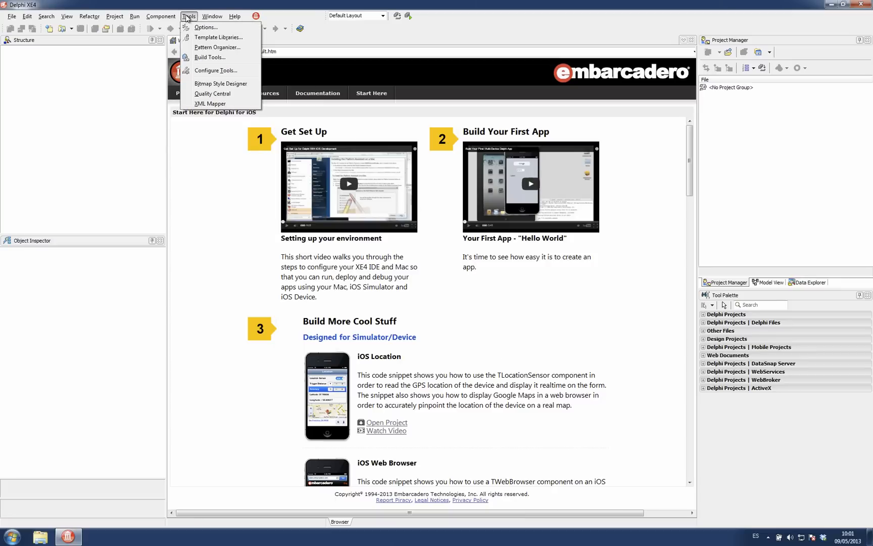
left_click(204, 202)
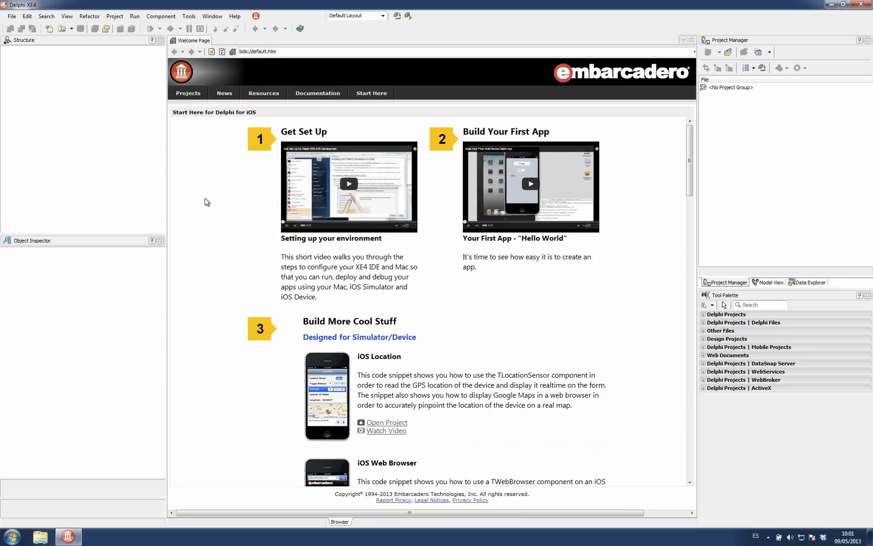
left_click(188, 15)
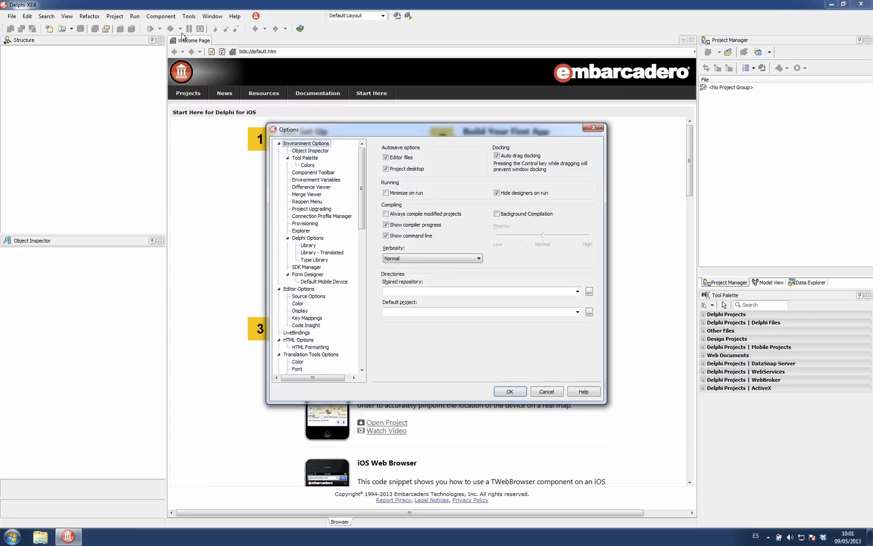
mouse_move(355, 261)
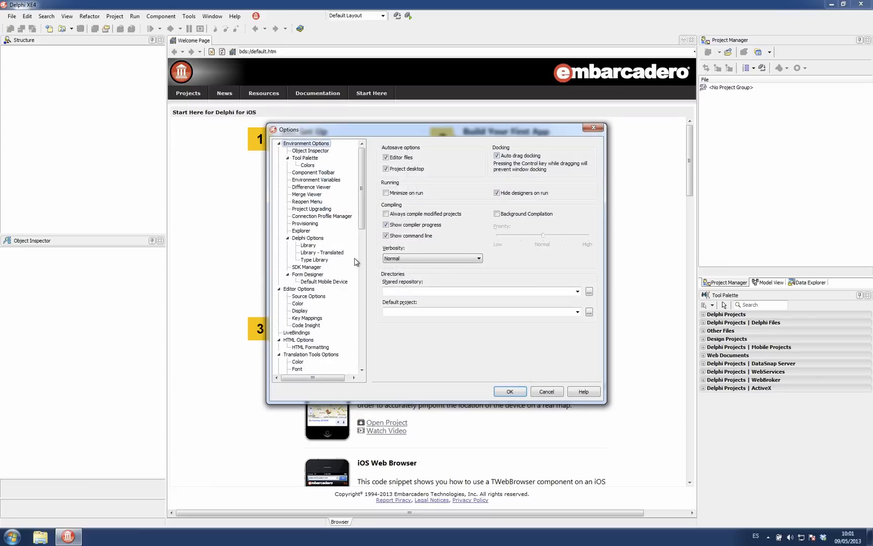
left_click(322, 216)
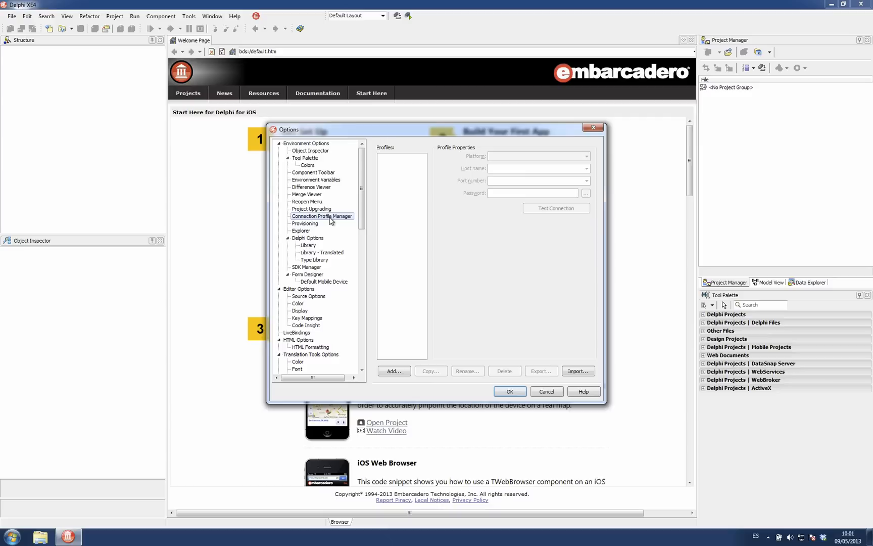
mouse_move(398, 313)
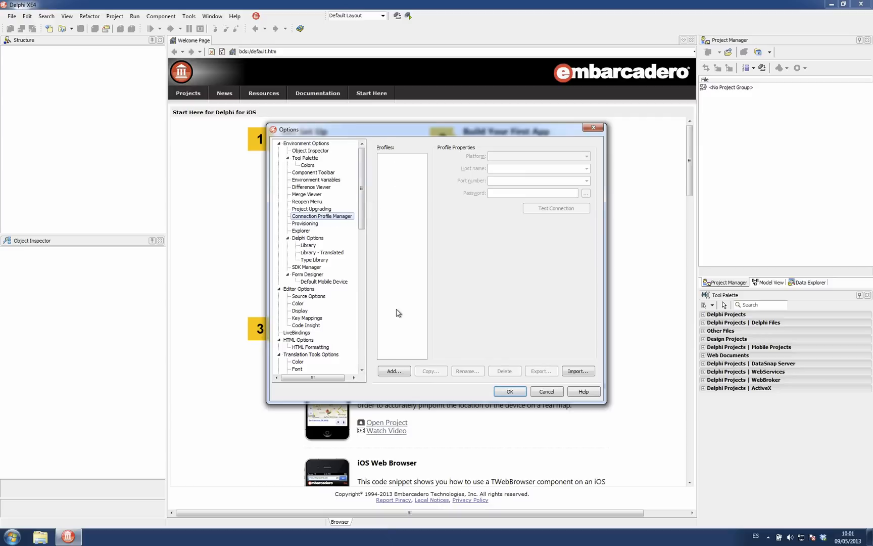
mouse_move(393, 211)
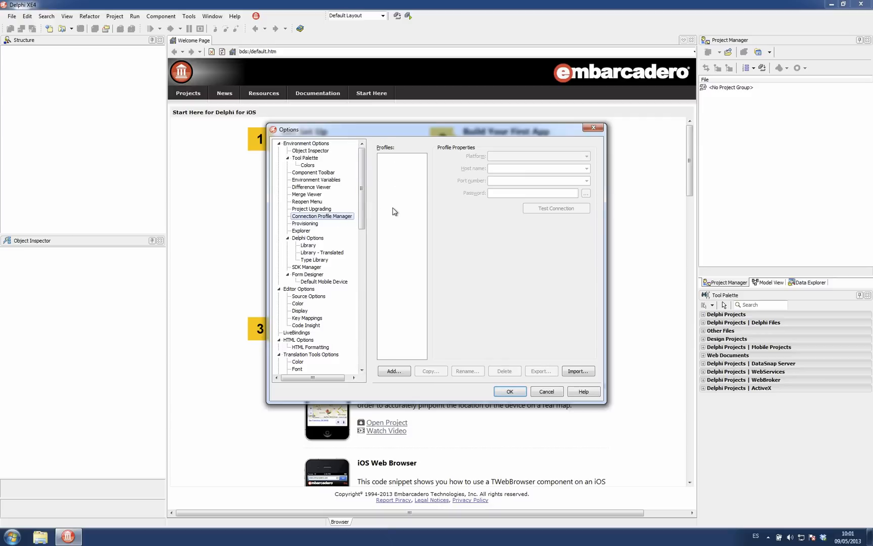
mouse_move(466, 278)
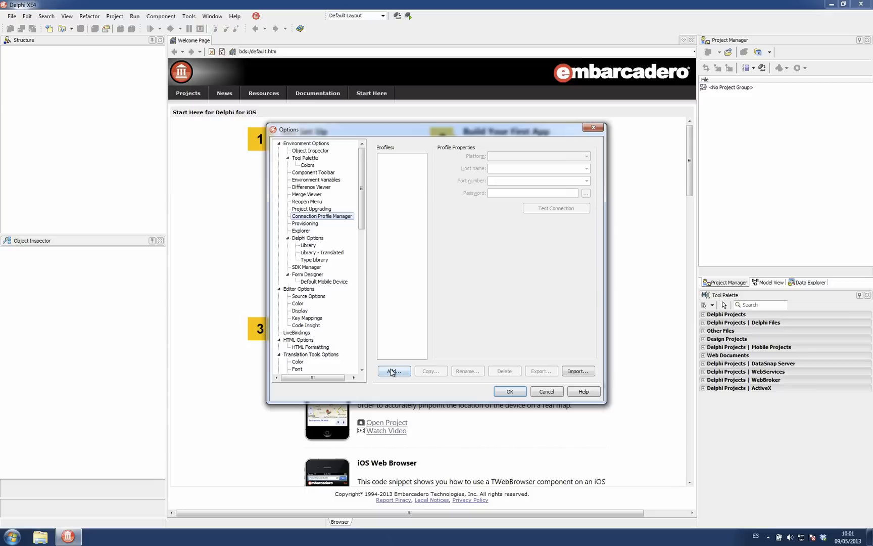
- Add a new connection profile named macbook with OS X as its platform
left_click(393, 371)
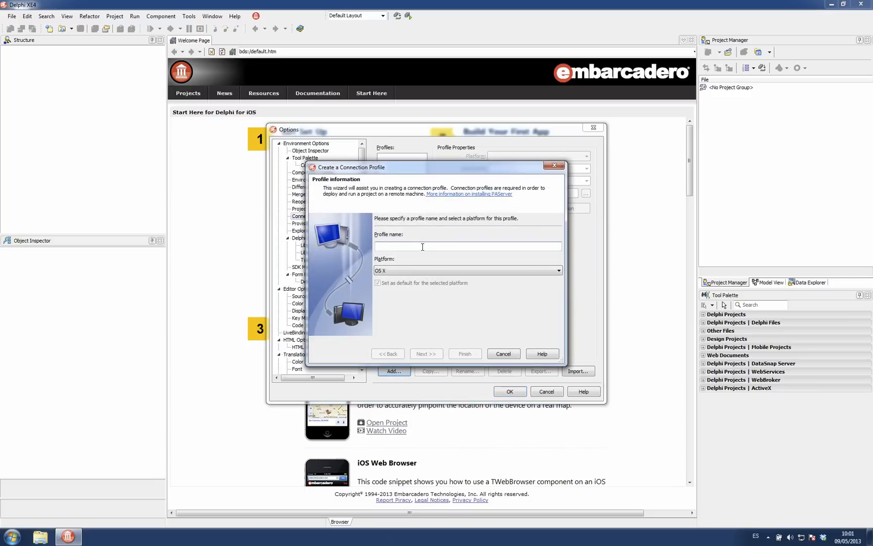
type("mac")
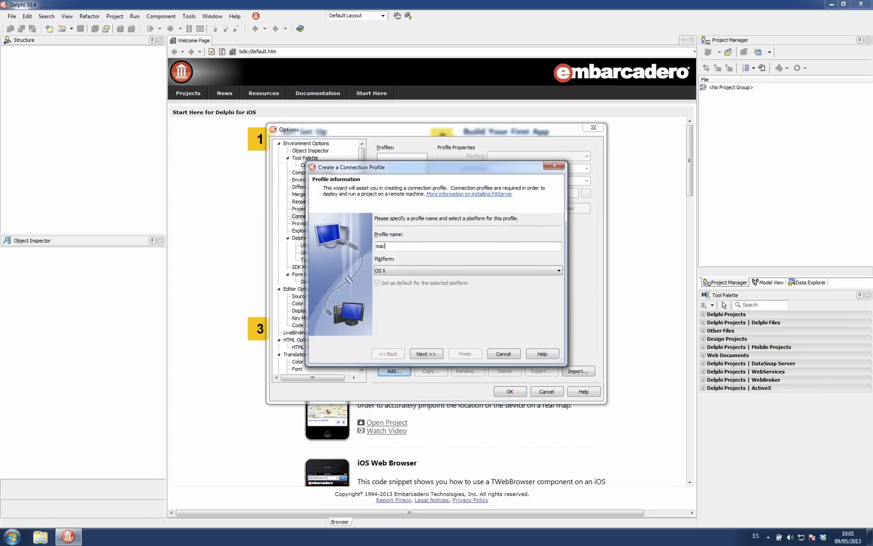
type("book")
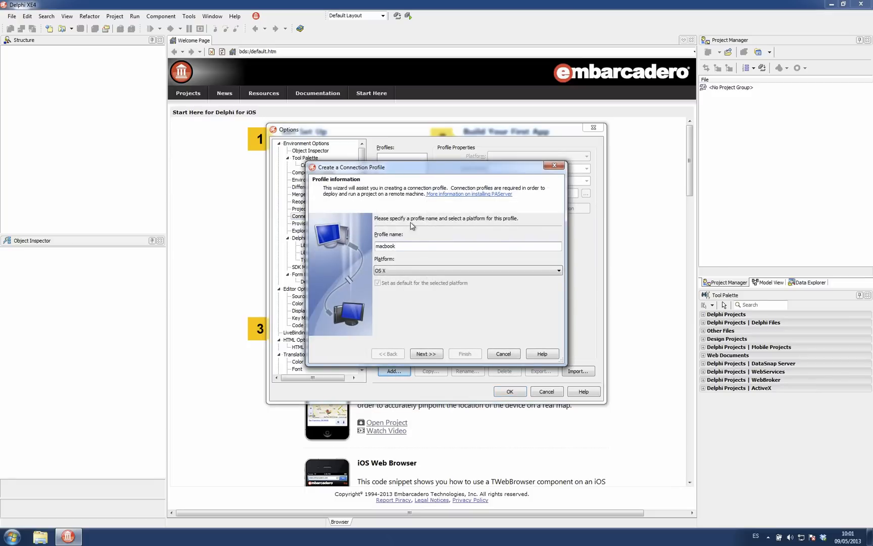
left_click(558, 271)
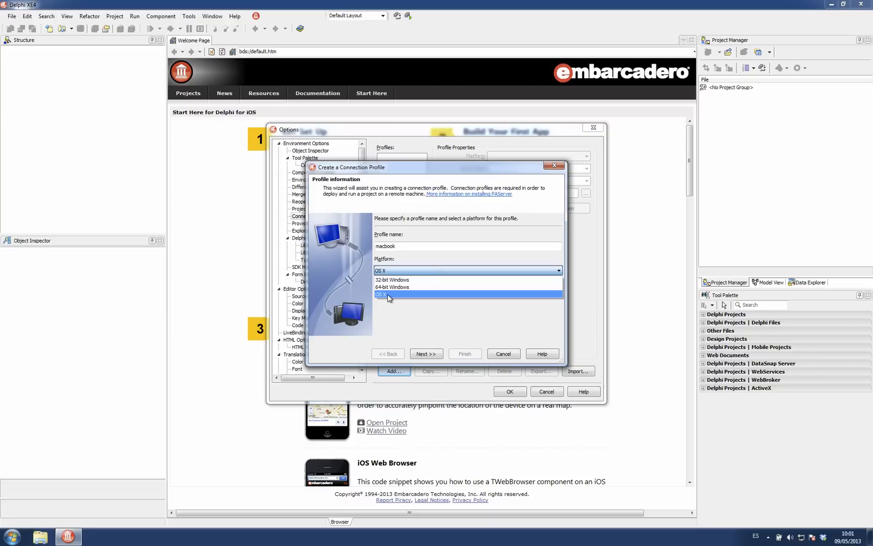
left_click(426, 354)
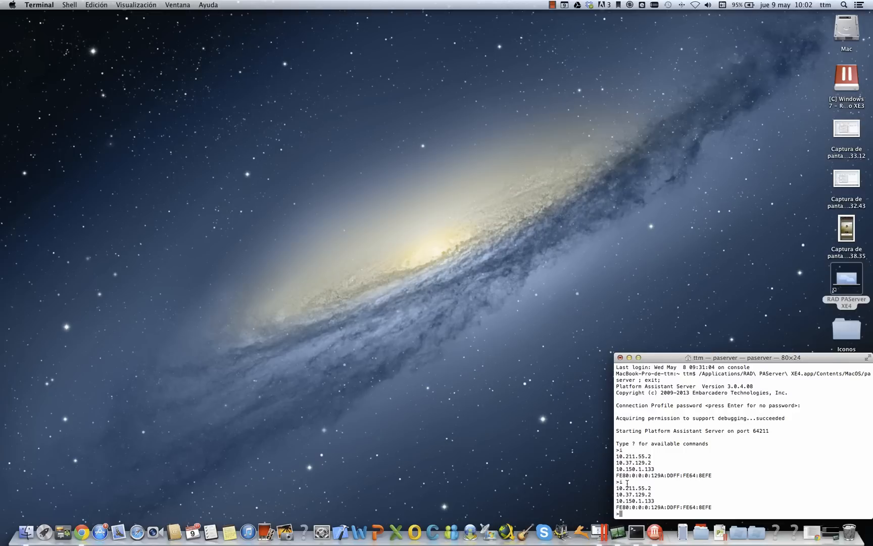
- Select the IP address 10.211.55.2 in the paserver Terminal output and copy it
double_click(632, 487)
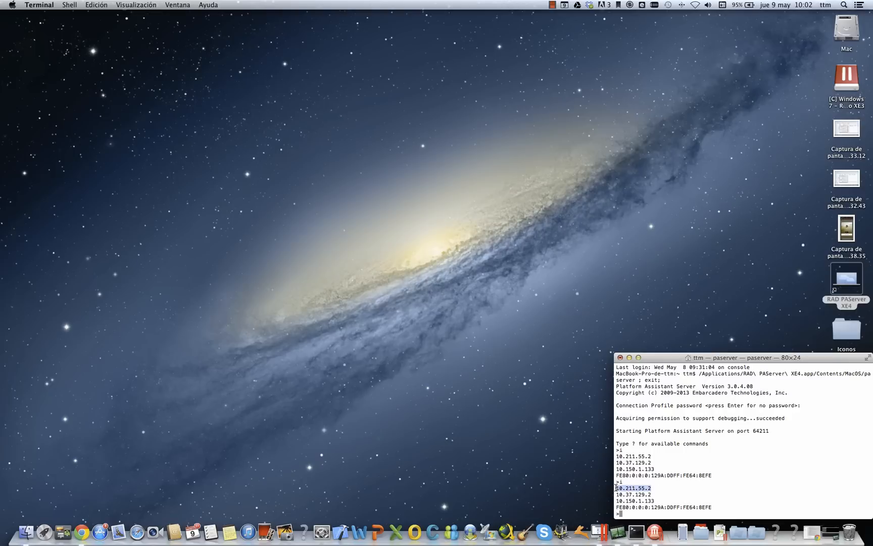
right_click(632, 488)
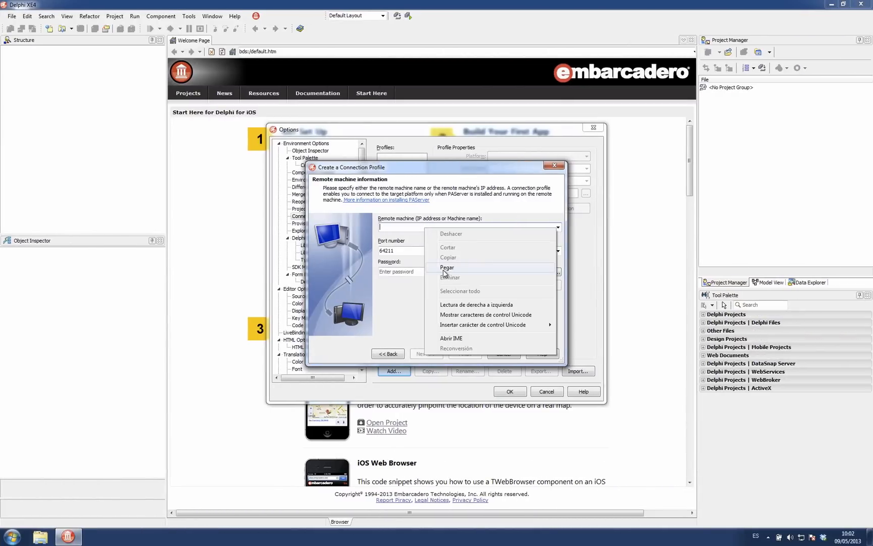
- Set remote machine 10.211.55.2, test the connection successfully, finish the macbook profile, and close Options
left_click(447, 268)
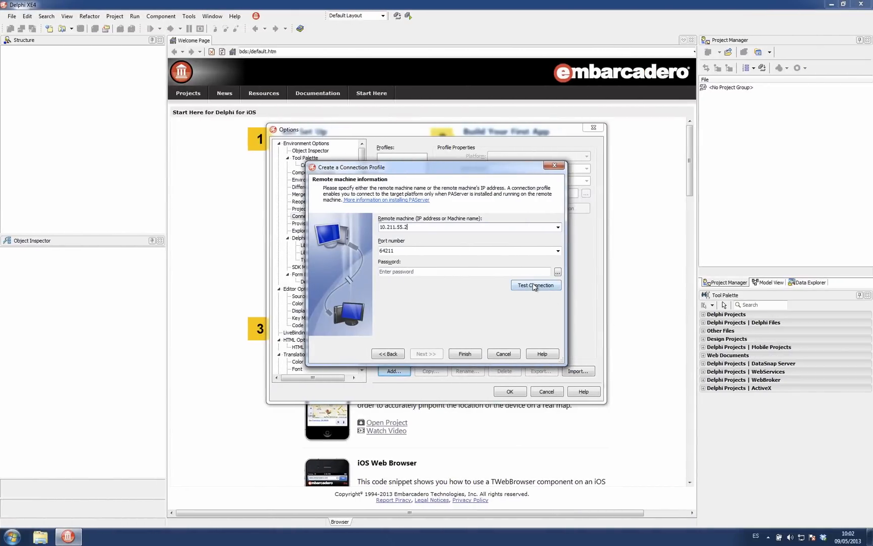
left_click(535, 285)
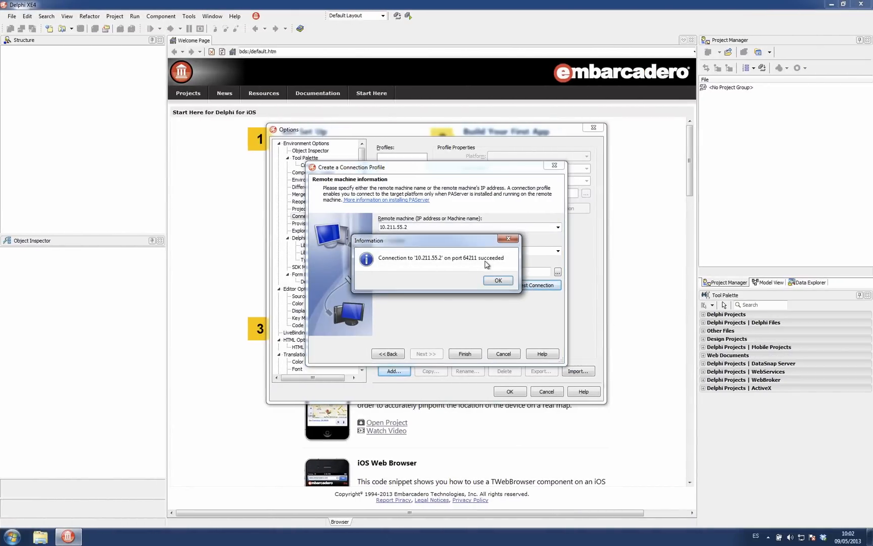
left_click(497, 280)
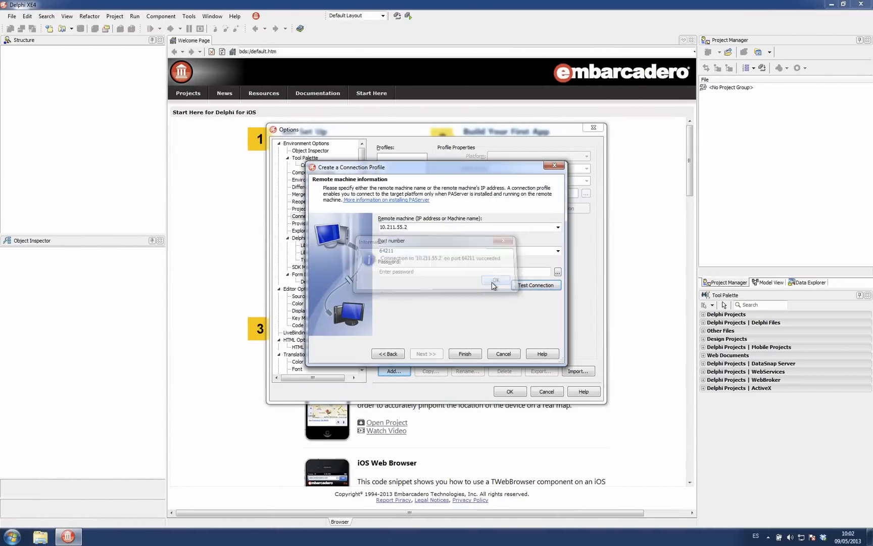
left_click(495, 279)
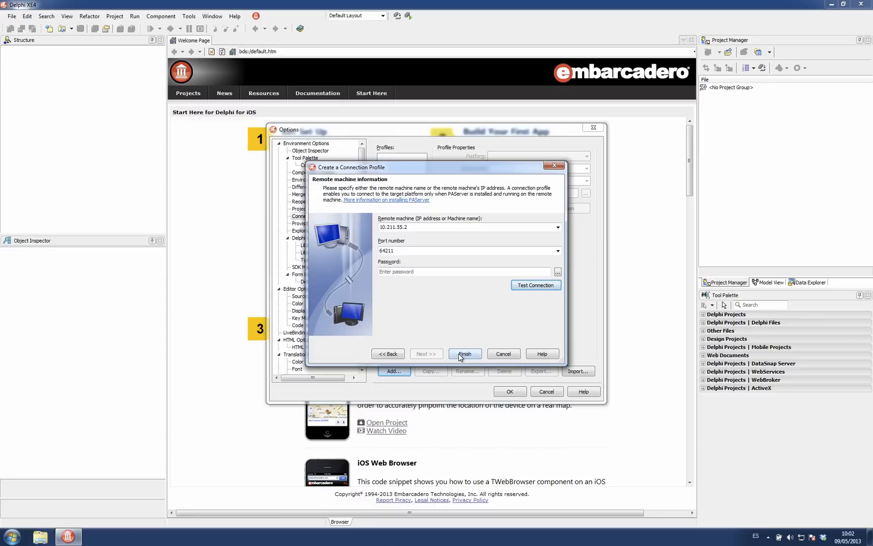
left_click(465, 354)
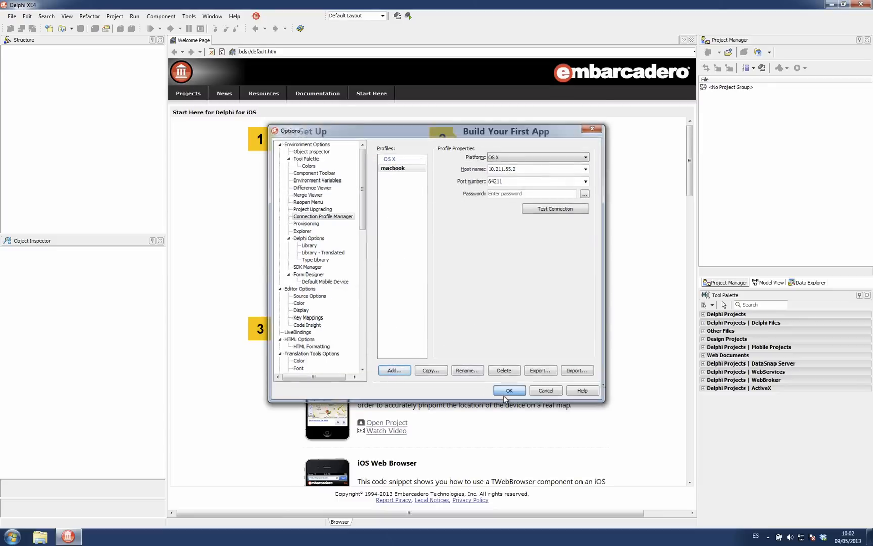
left_click(508, 390)
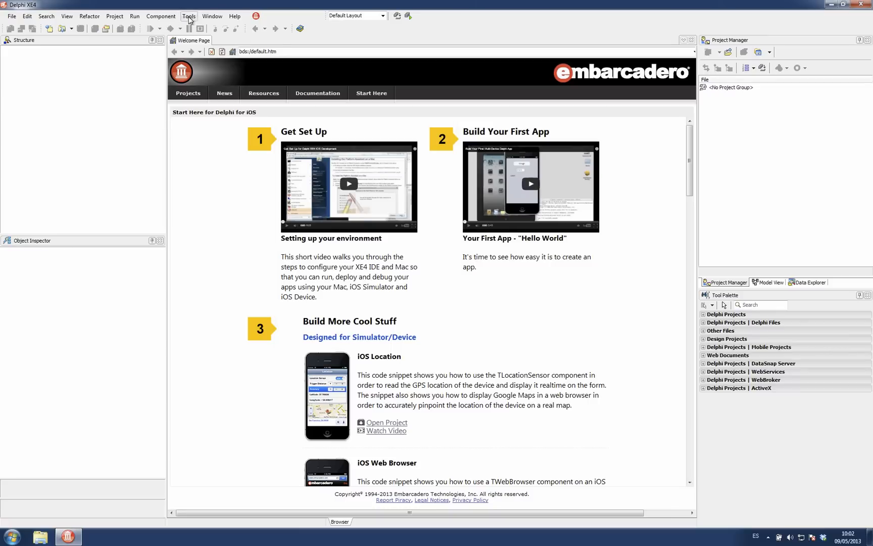
mouse_move(407, 323)
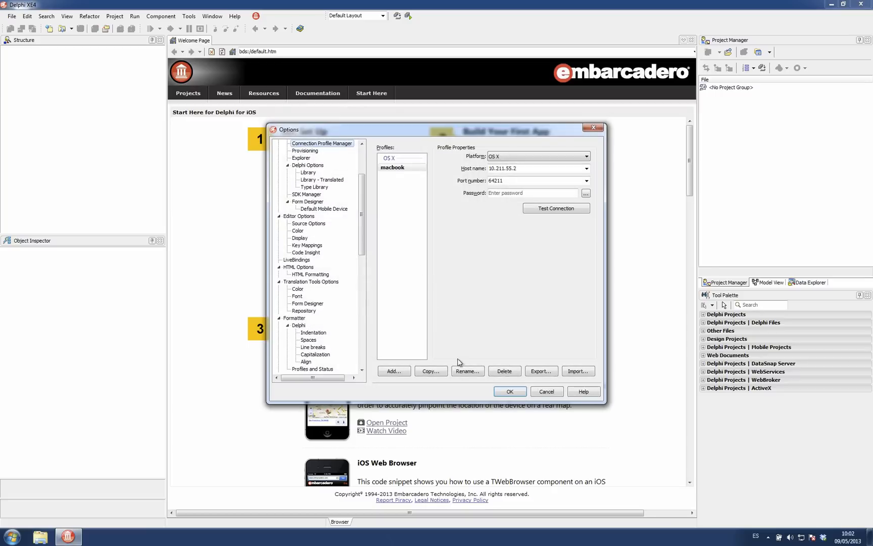
- Close Options after checking that the macbook profile is listed
left_click(503, 371)
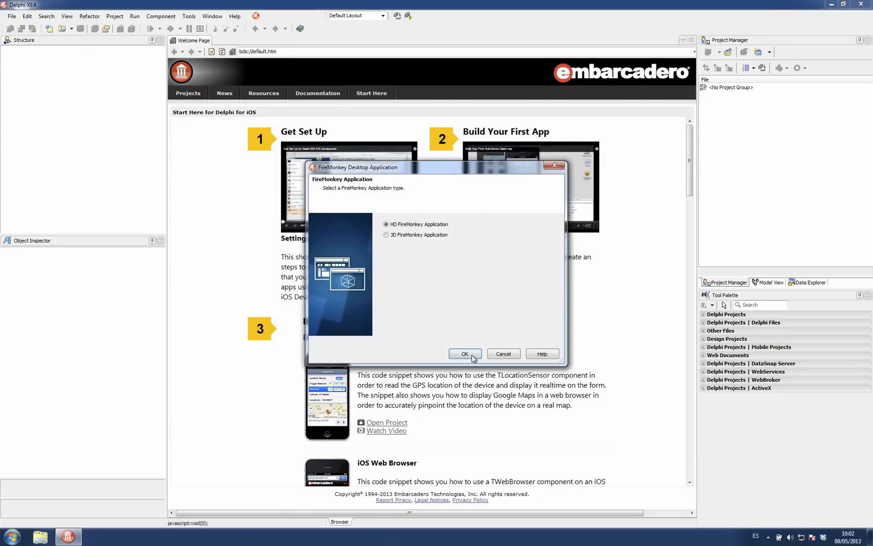
- Create an HD FireMonkey application and add OS X as its active target platform
left_click(464, 354)
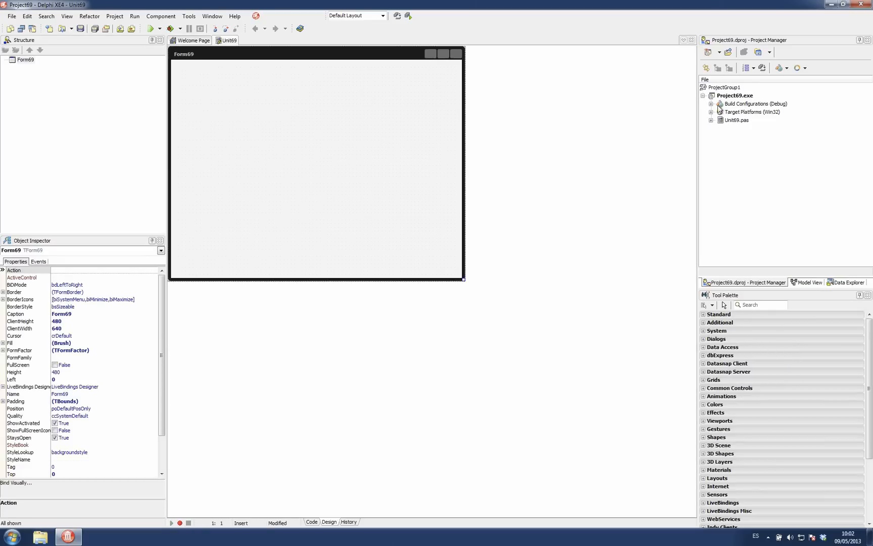
right_click(752, 111)
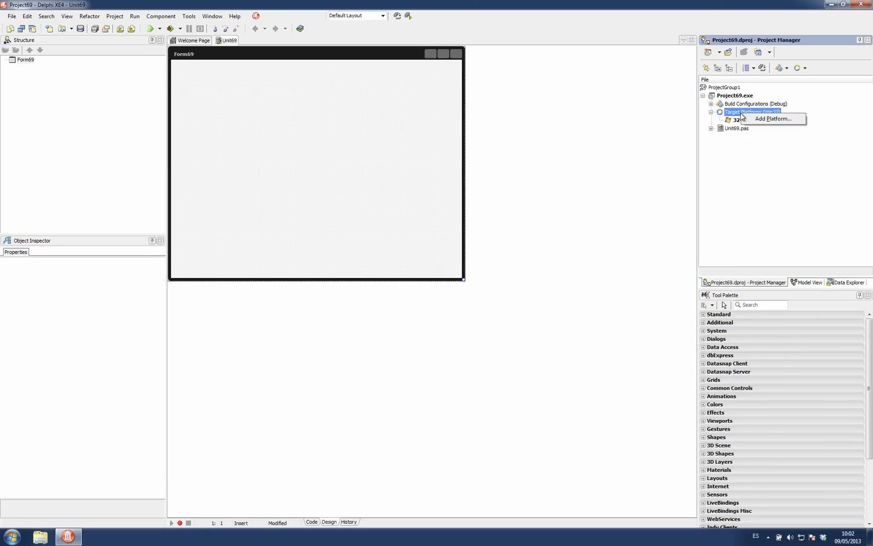
left_click(772, 119)
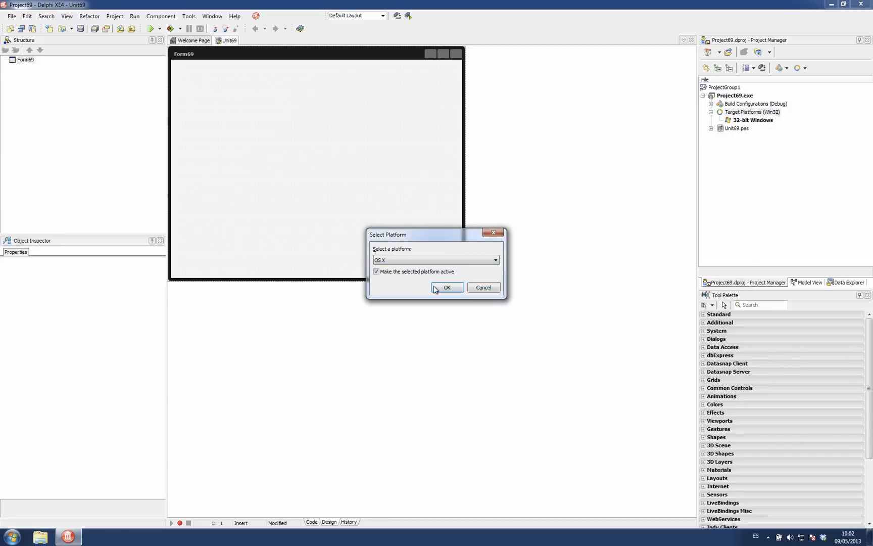
left_click(447, 287)
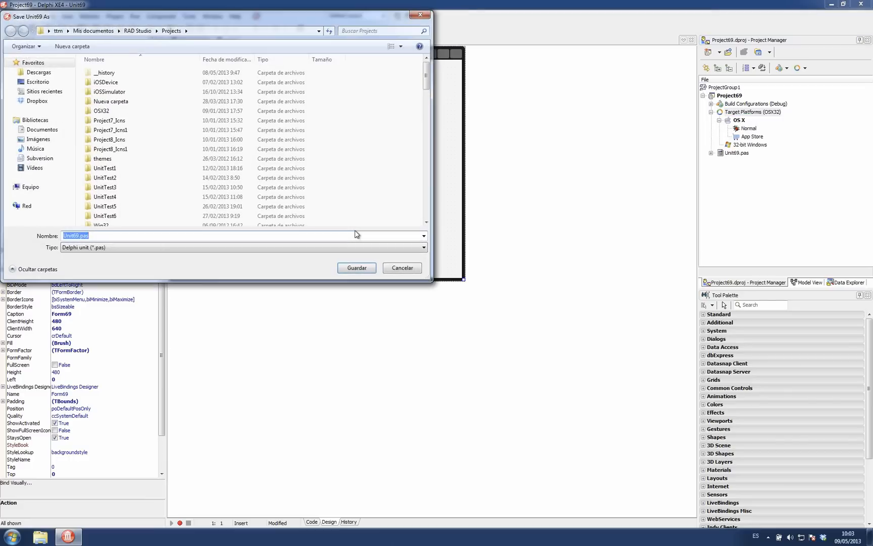
- Save Unit69 and Project69, then create a macbook profile for 10.211.55.2 and test it successfully
left_click(356, 267)
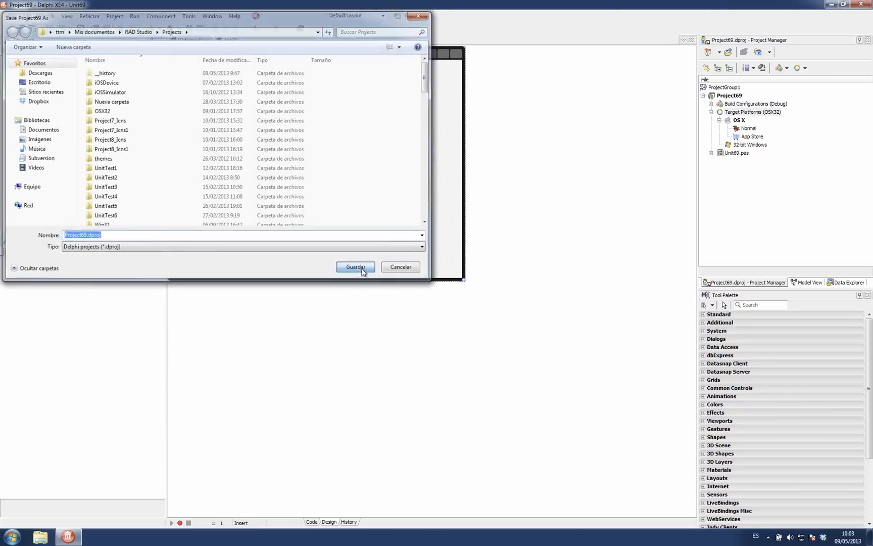
left_click(356, 267)
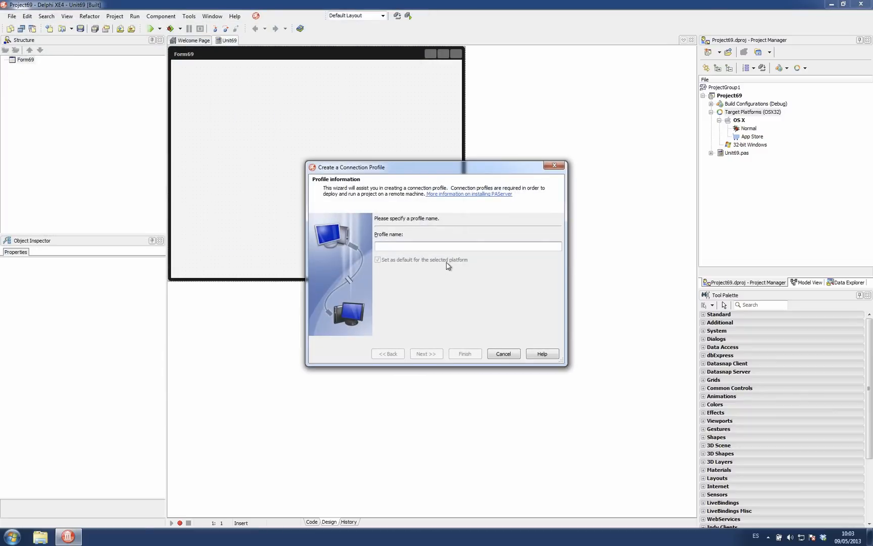
mouse_move(420, 300)
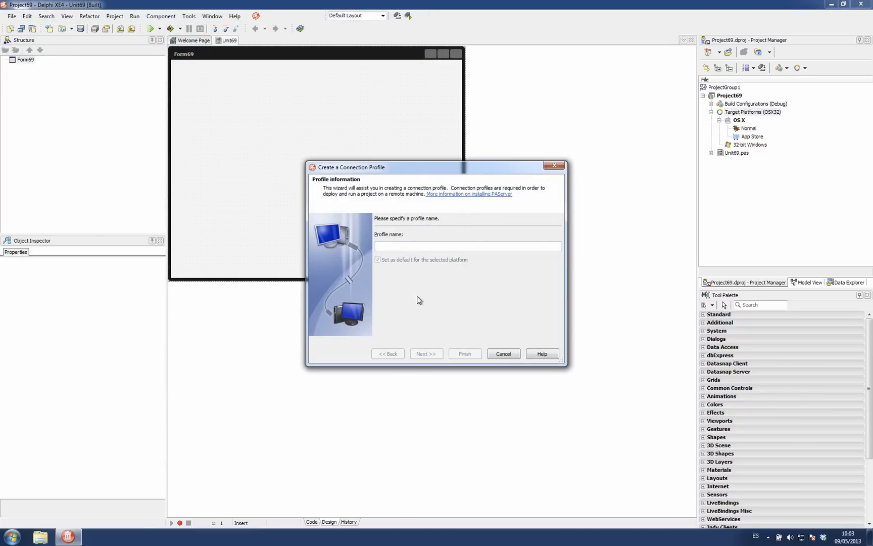
left_click(468, 246)
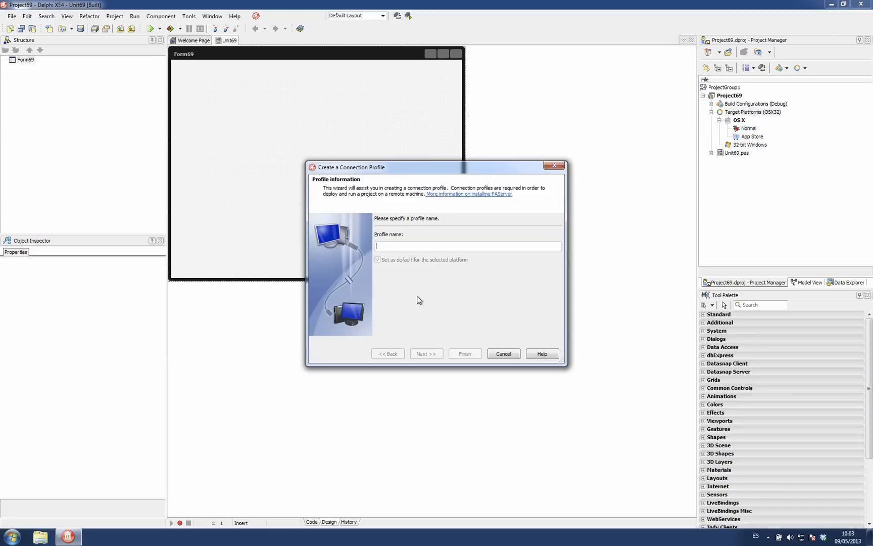
mouse_move(415, 292)
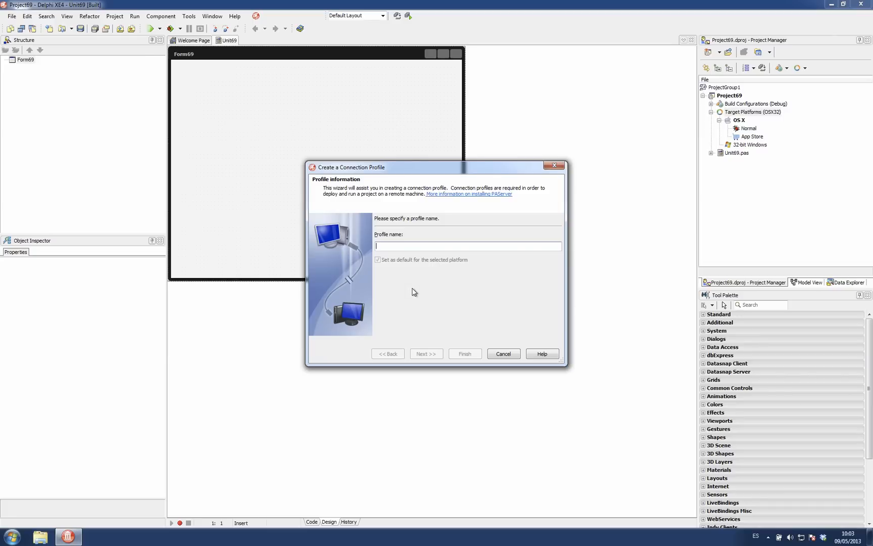
type("macbook")
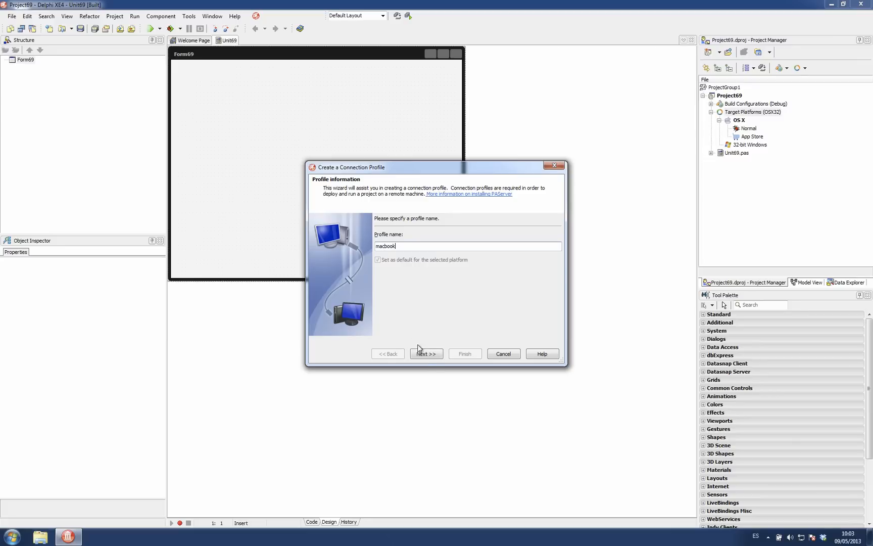
left_click(426, 353)
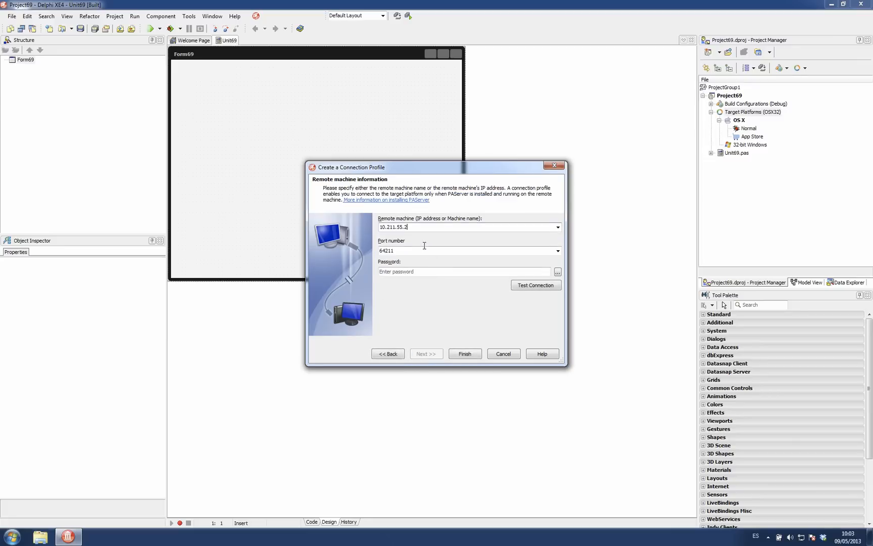
left_click(535, 285)
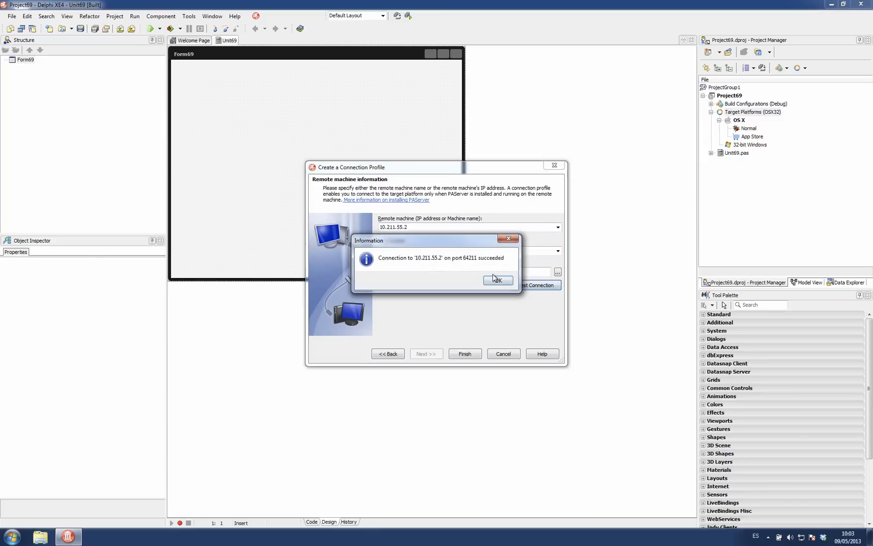
left_click(496, 280)
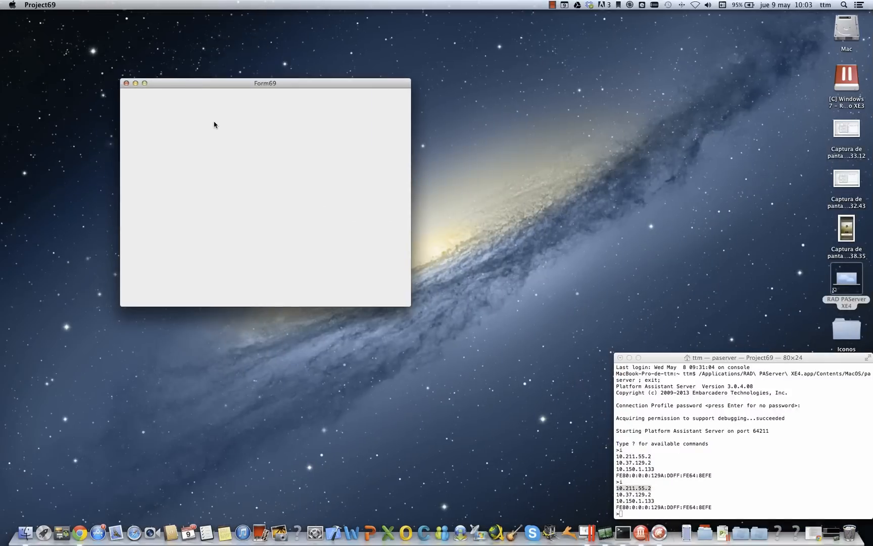
- Focus the blank Form69 window running on the Mac desktop
left_click(39, 5)
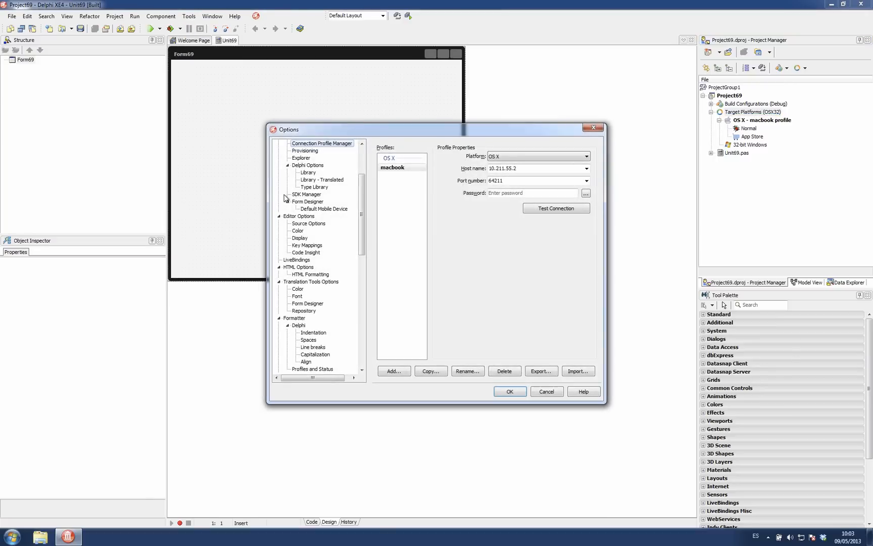
- Delete the macbook profile, confirm with Yes, and apply the change in Options
left_click(503, 371)
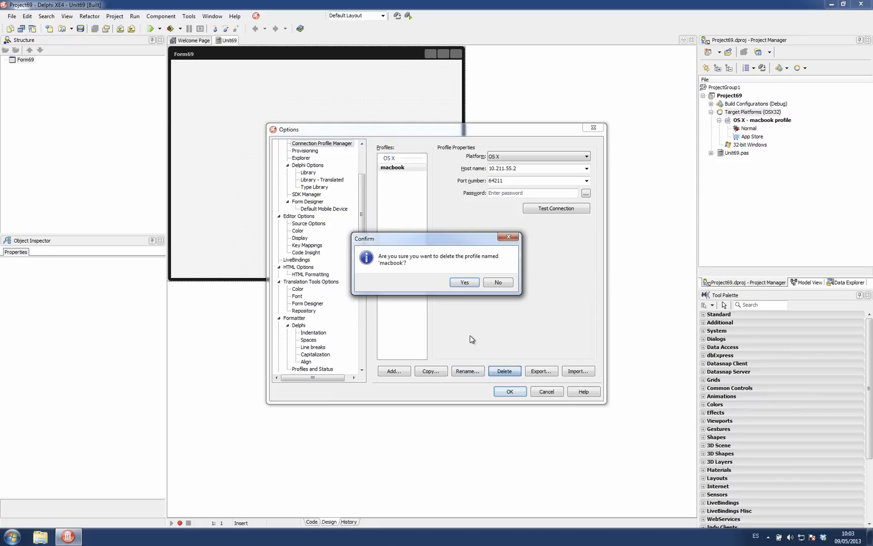
left_click(464, 282)
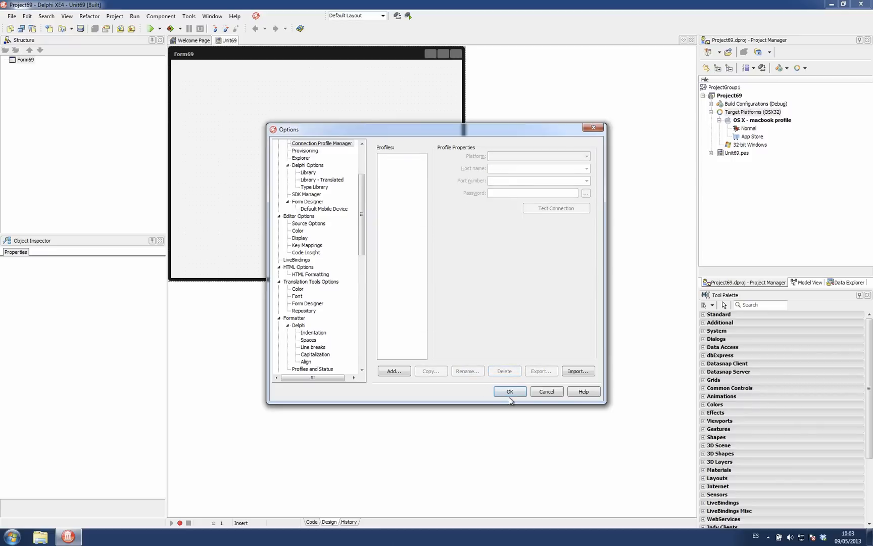
left_click(509, 391)
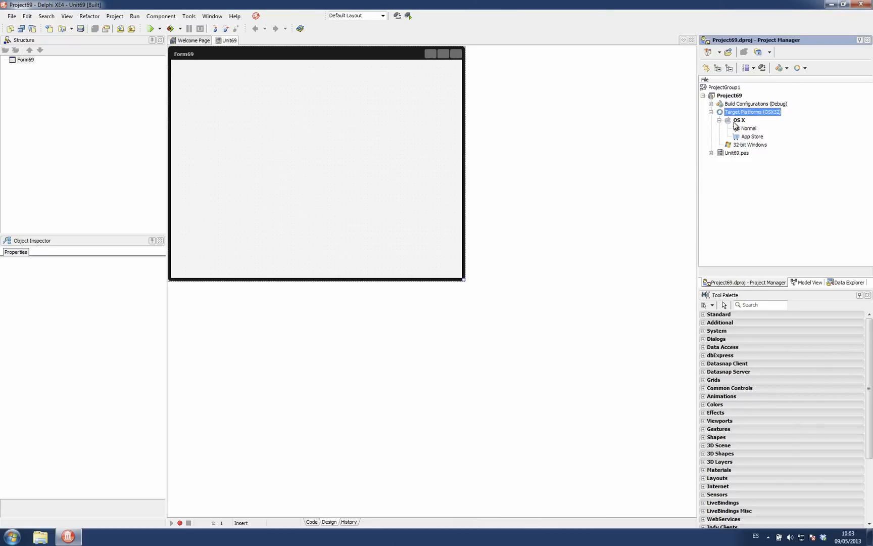
right_click(738, 121)
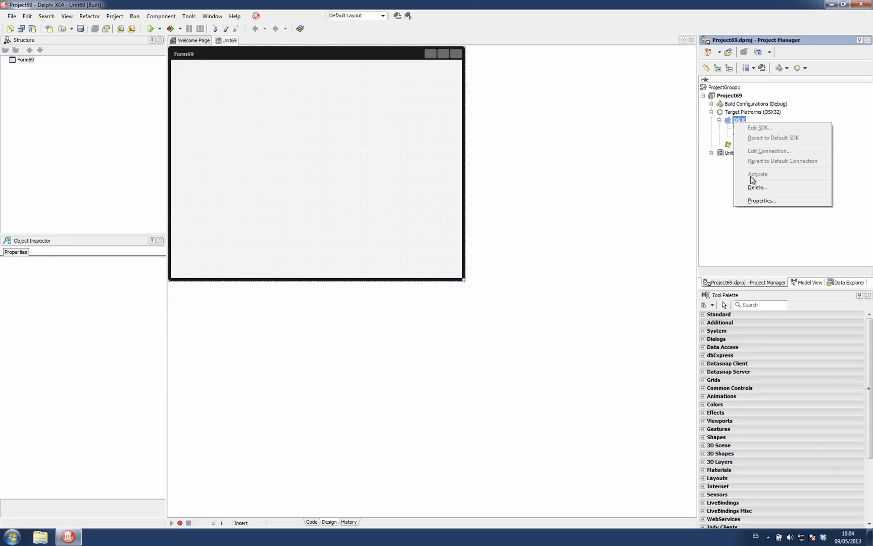
- In the OS X platform properties, add a new macbook profile, test 10.211.55.2, and assign it
left_click(763, 200)
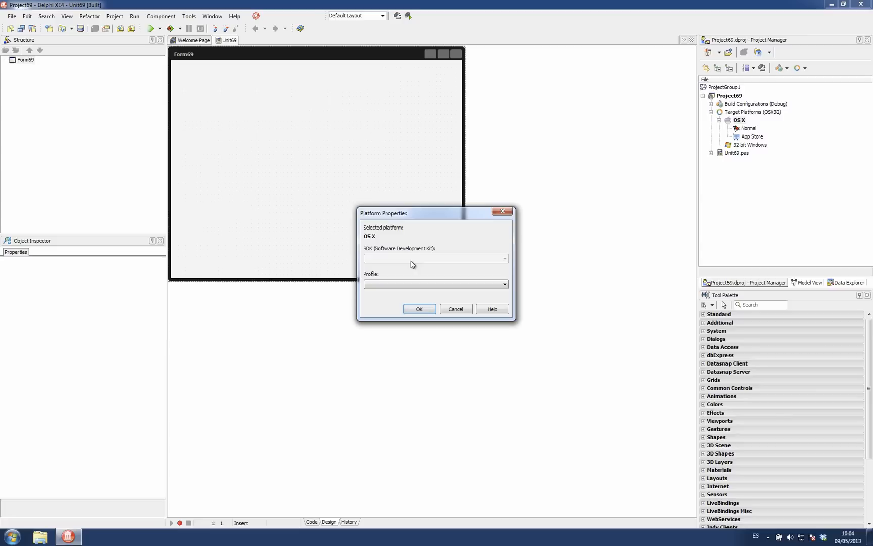
left_click(503, 284)
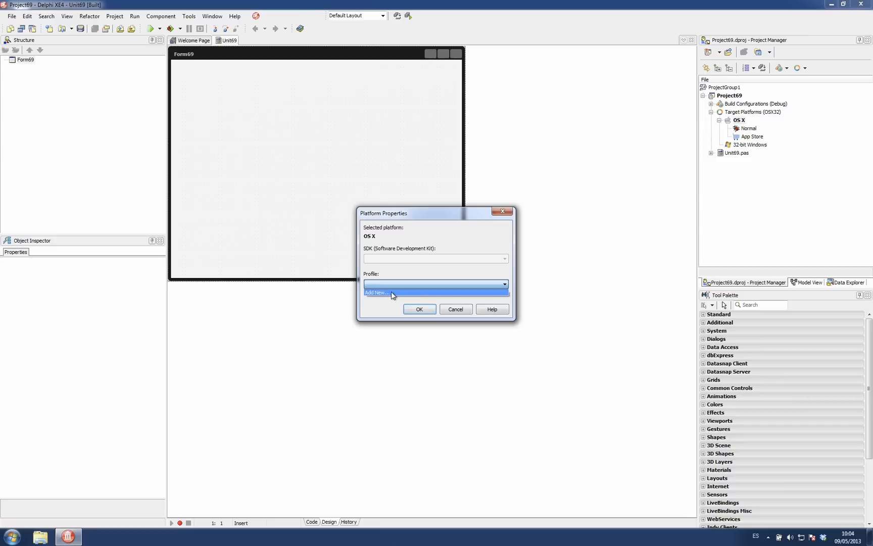
left_click(377, 293)
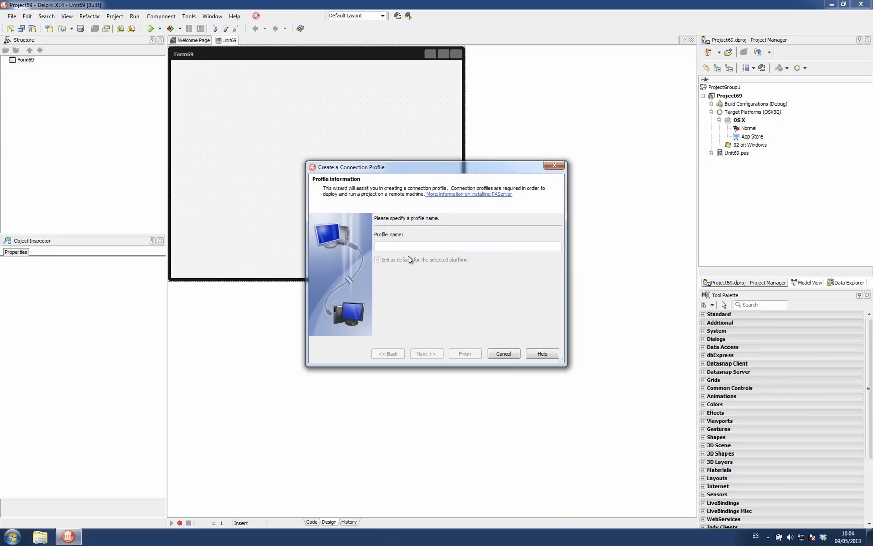
type("macbook")
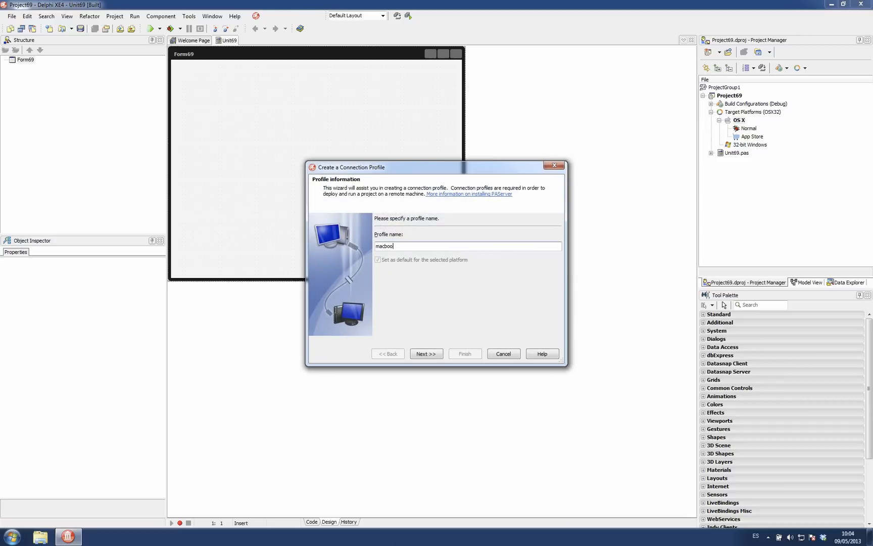
left_click(426, 354)
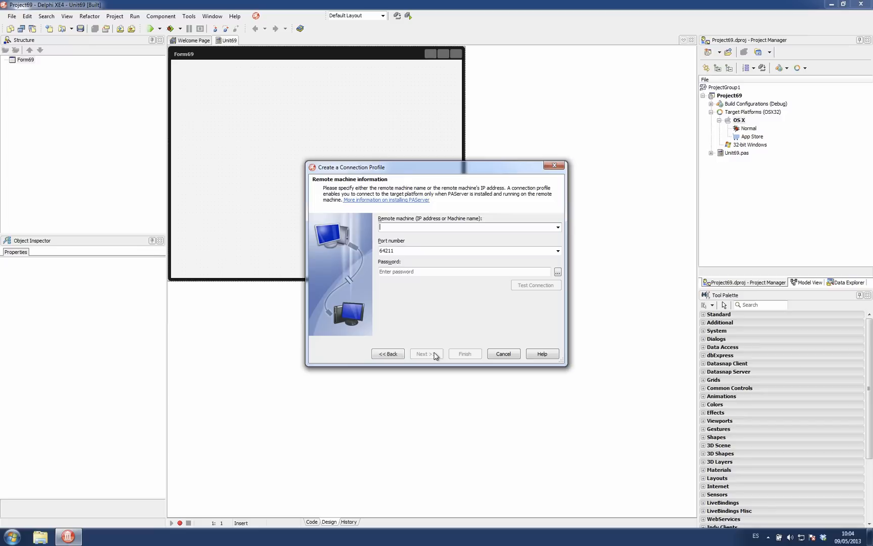
left_click(536, 284)
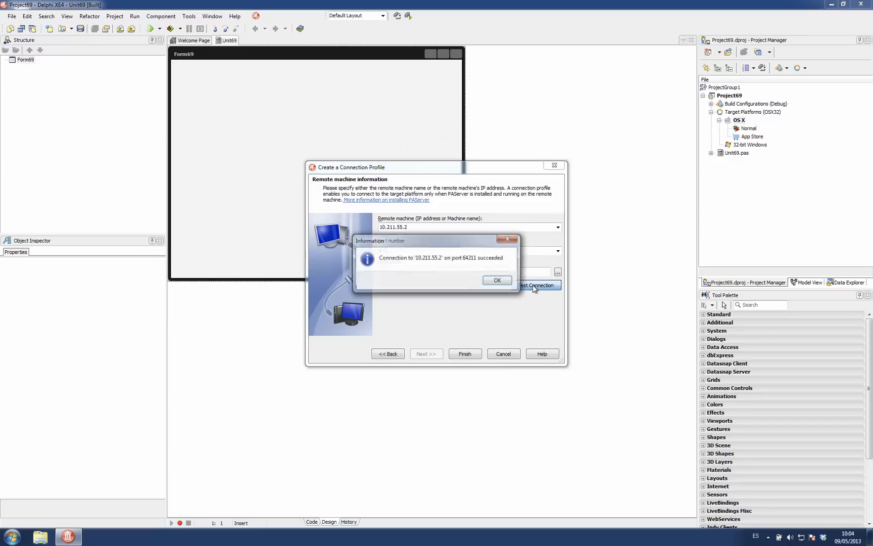
left_click(497, 279)
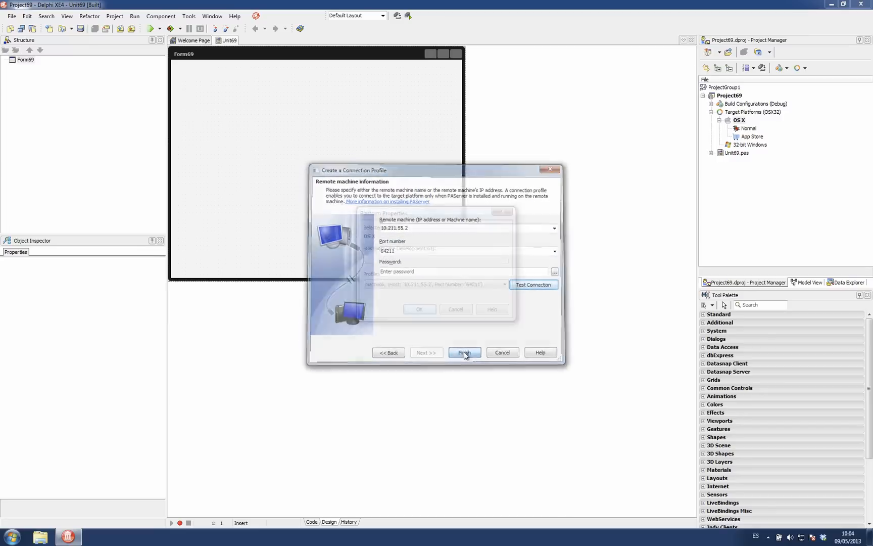
left_click(464, 351)
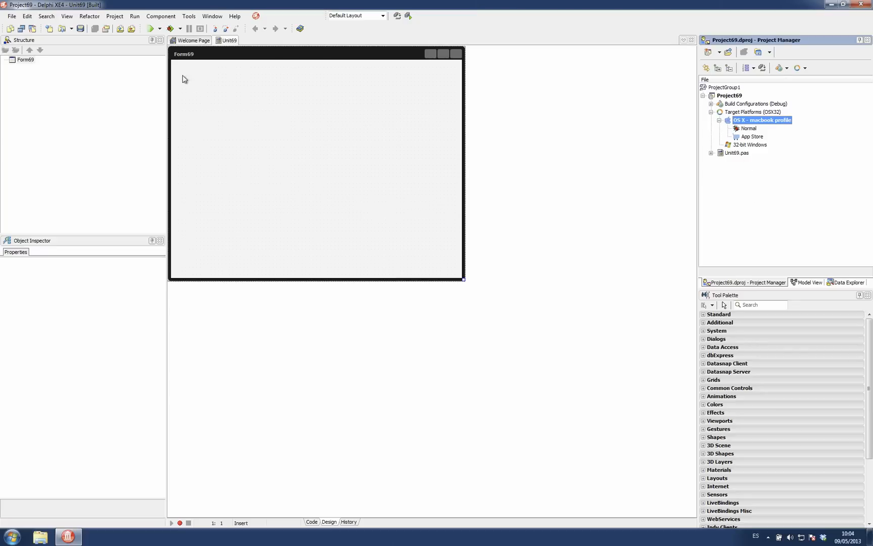
mouse_move(231, 68)
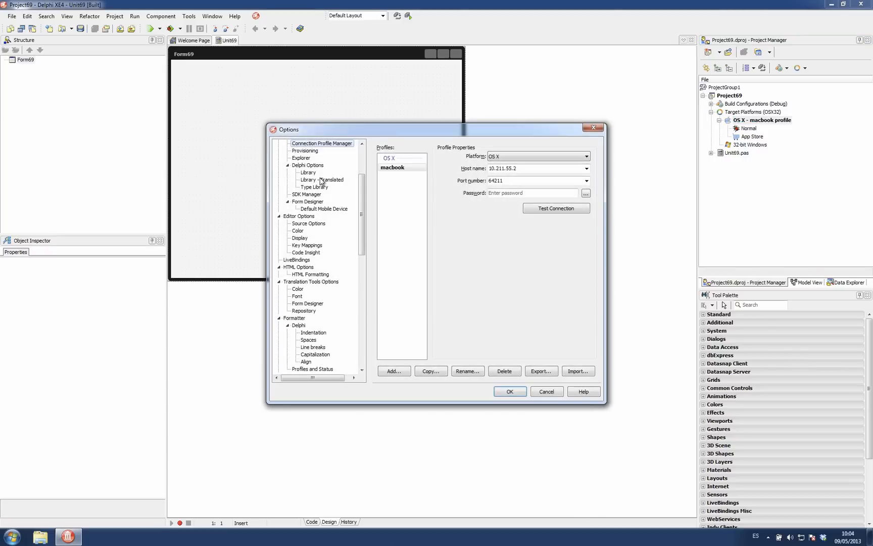
- Start an OS X SDK in SDK Manager, create a connection profile, then cancel the SDK
left_click(305, 194)
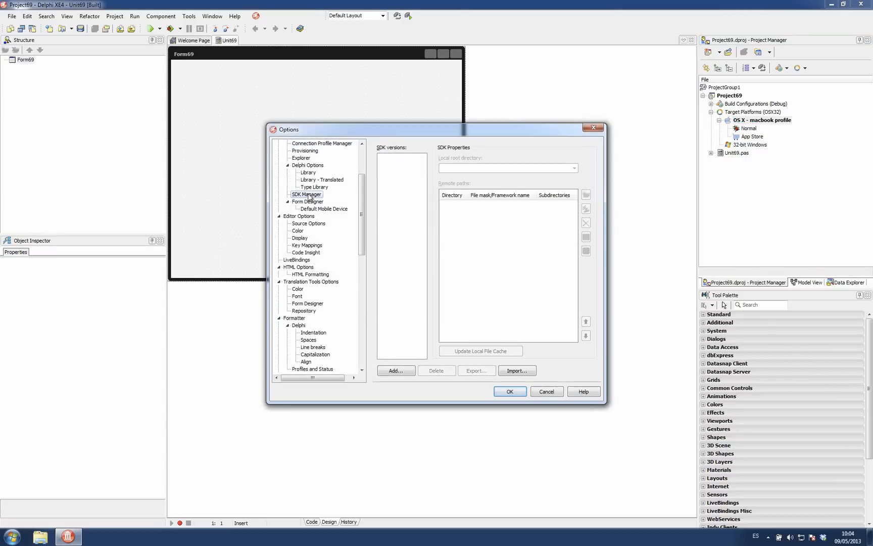
mouse_move(316, 196)
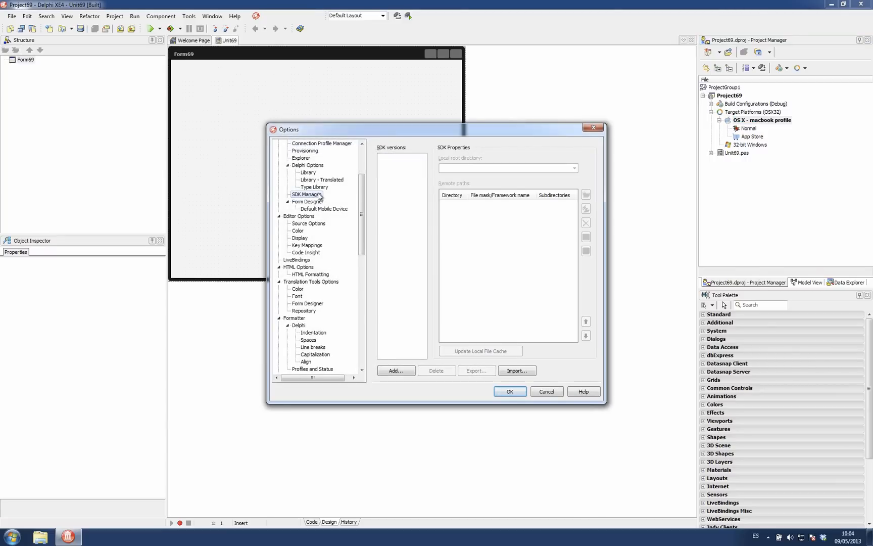
left_click(395, 371)
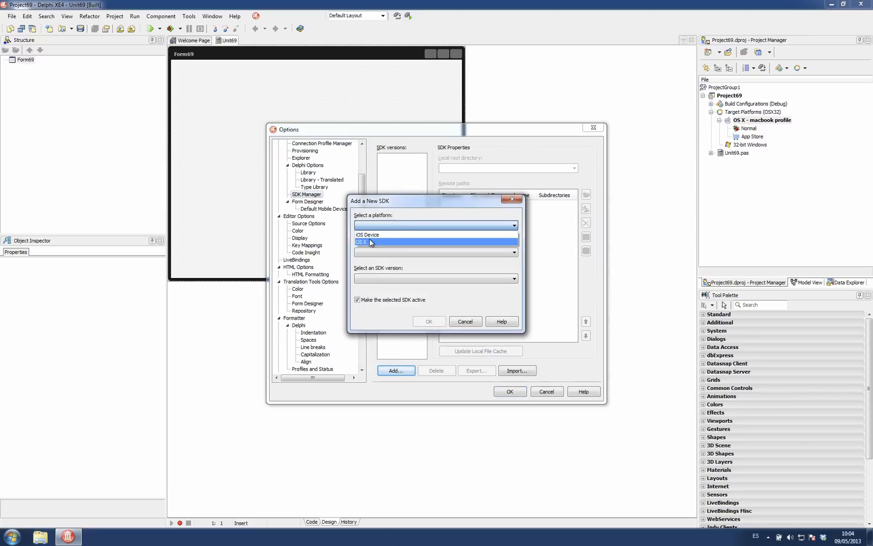
left_click(365, 242)
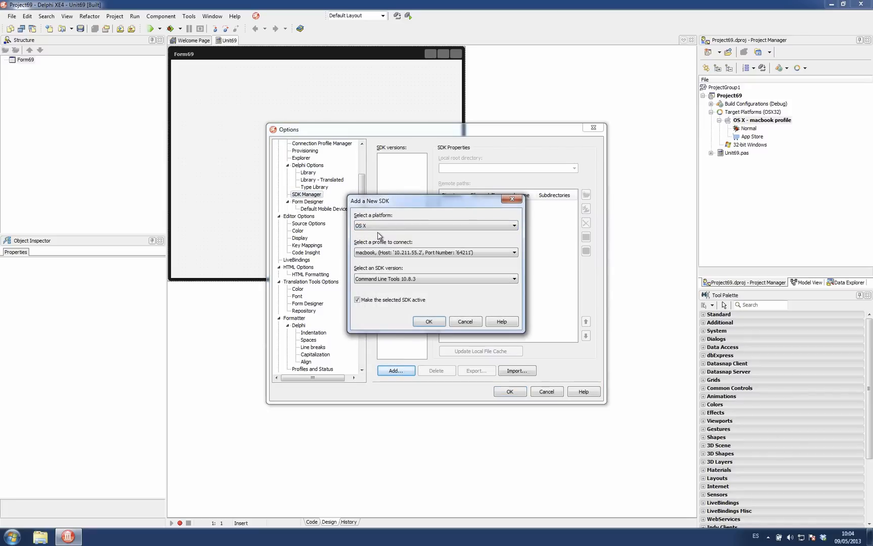
left_click(513, 252)
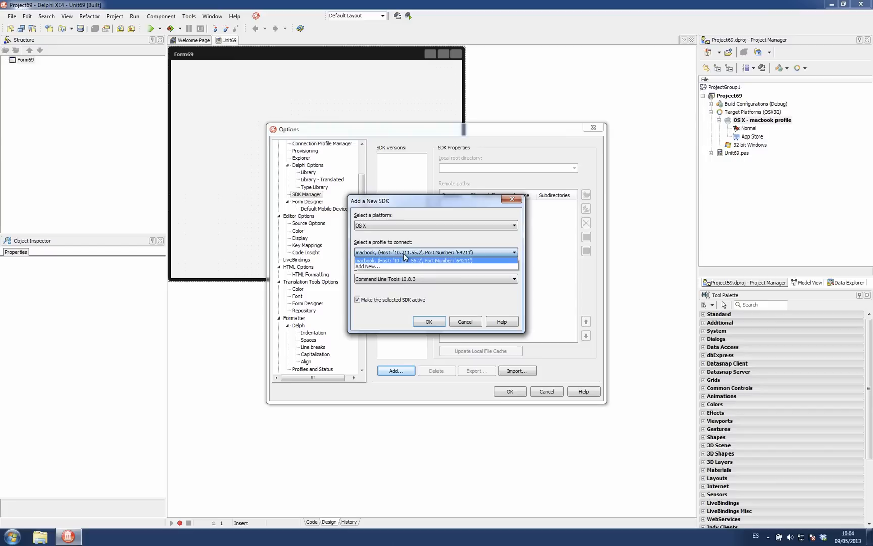
mouse_move(471, 263)
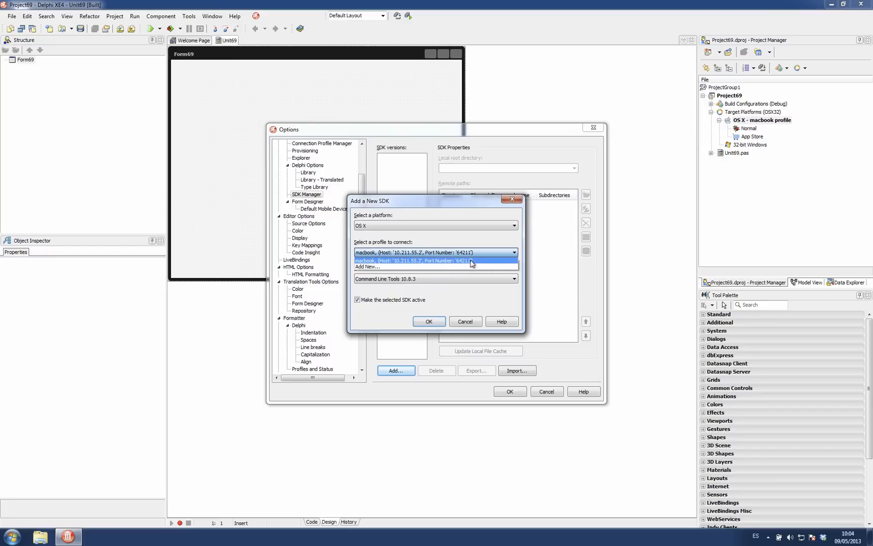
mouse_move(459, 266)
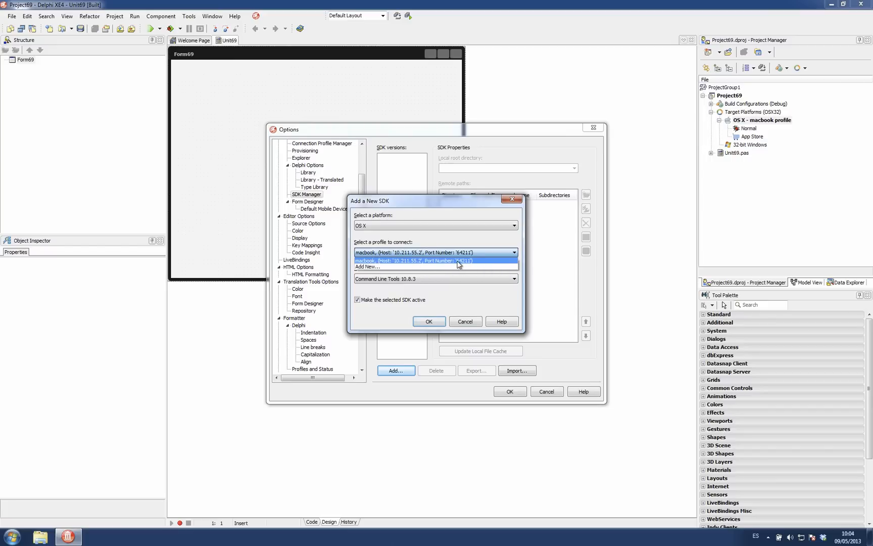
mouse_move(394, 267)
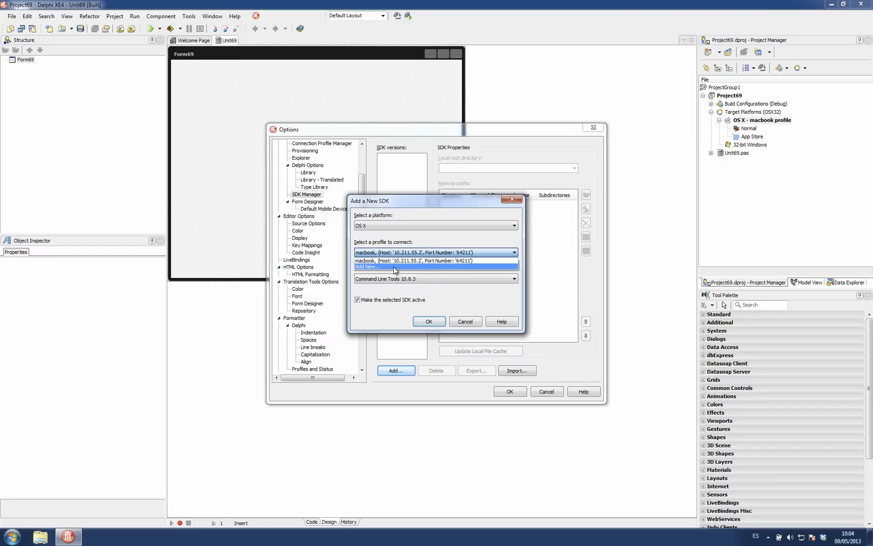
left_click(367, 266)
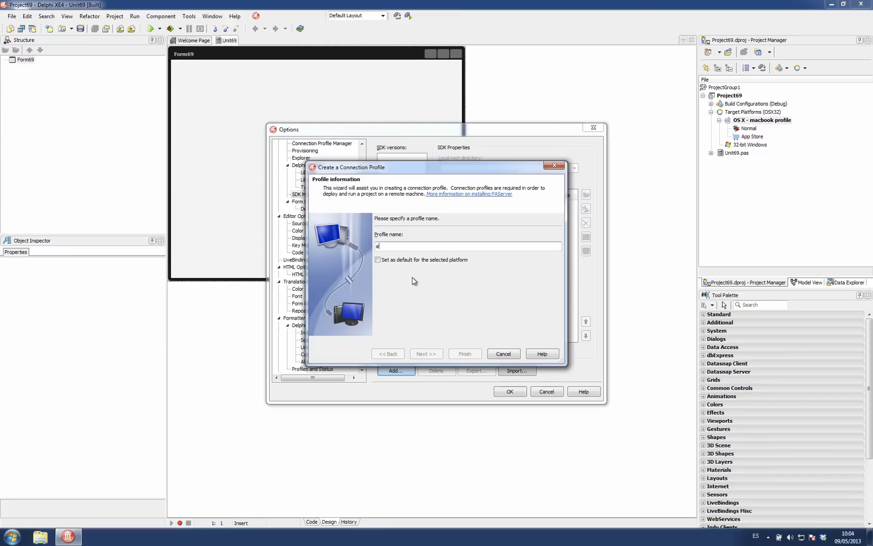
left_click(425, 354)
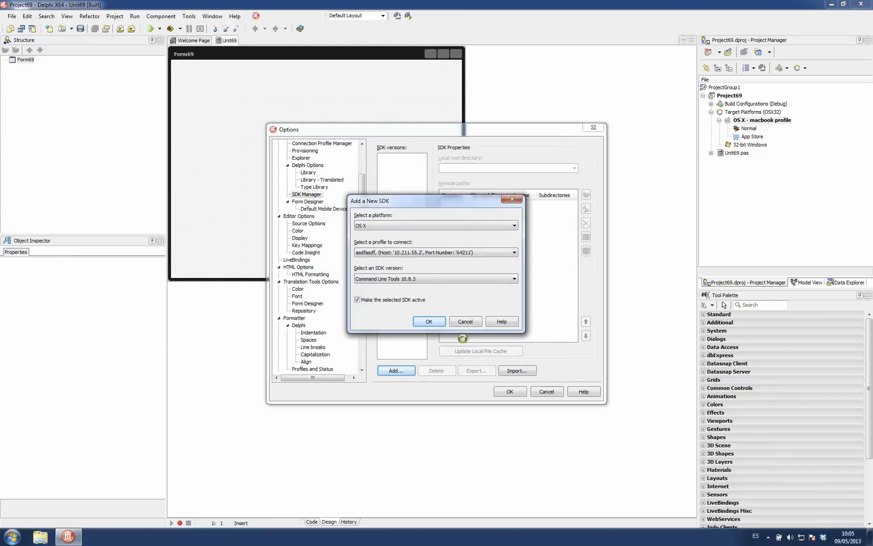
left_click(513, 279)
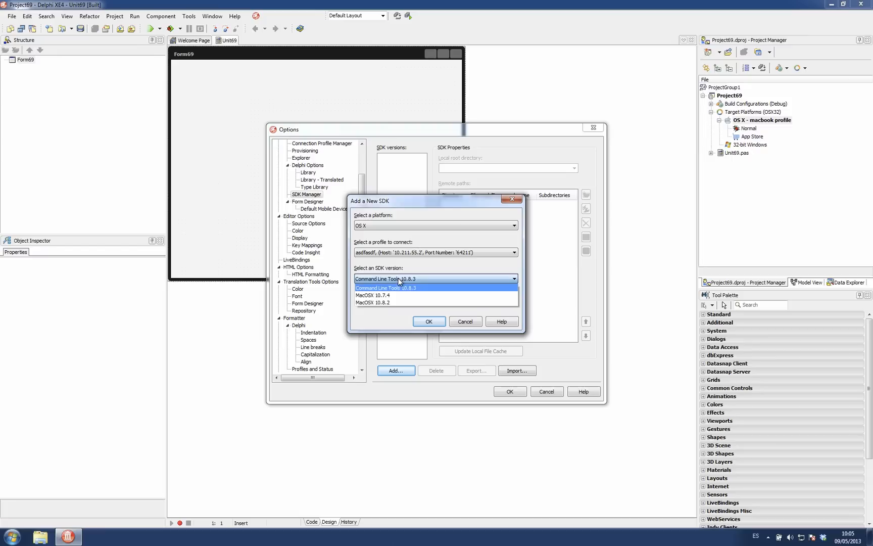
mouse_move(382, 303)
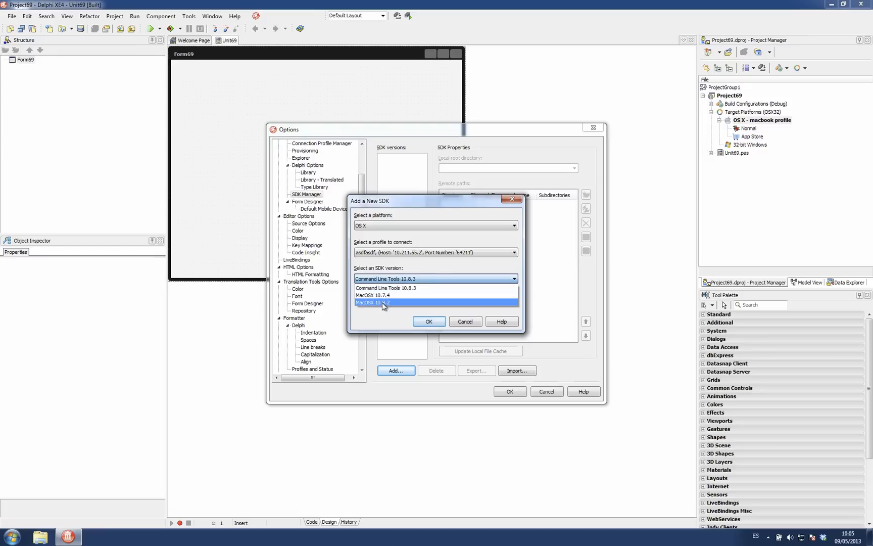
mouse_move(372, 294)
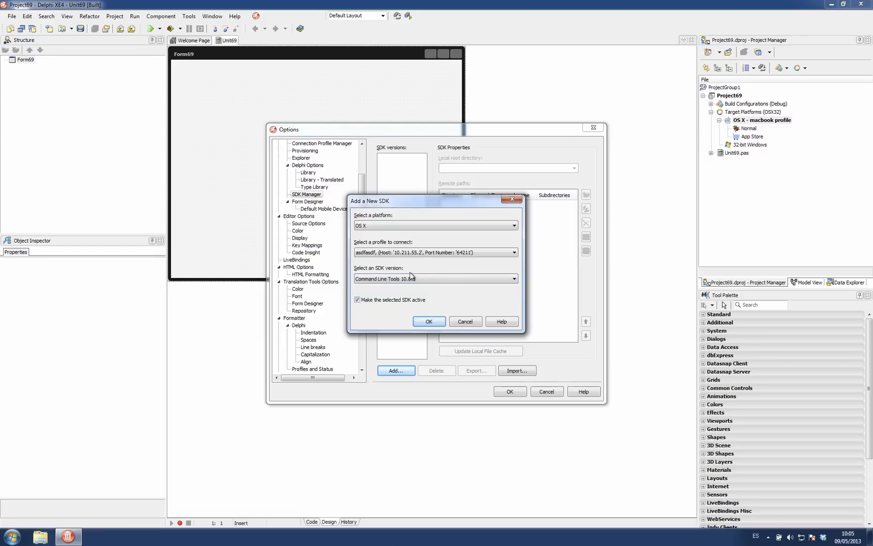
left_click(464, 321)
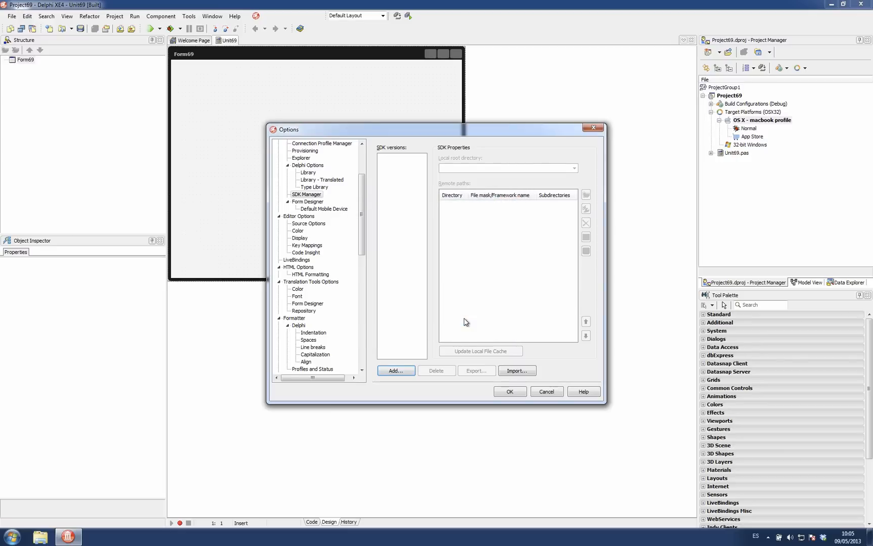
mouse_move(496, 376)
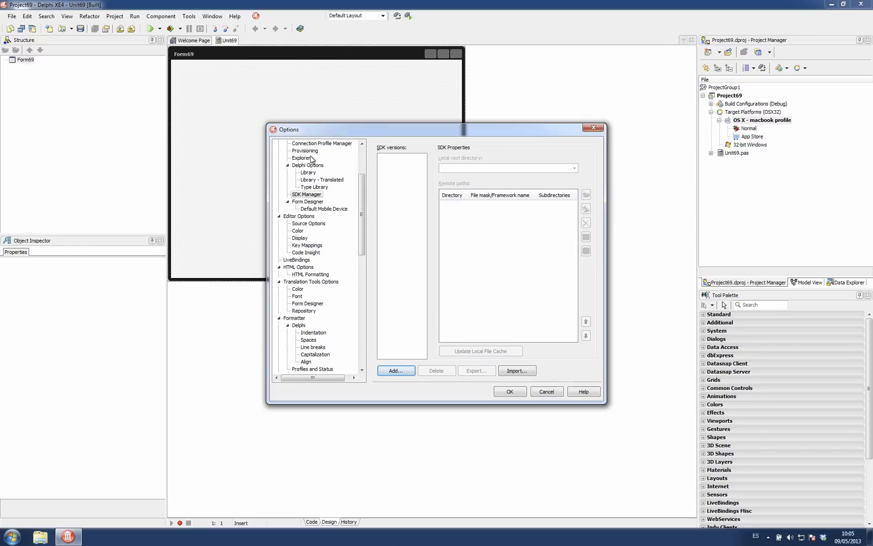
- Set asdfasdf as the default OS X profile in Connection Profile Manager and close Options
left_click(321, 143)
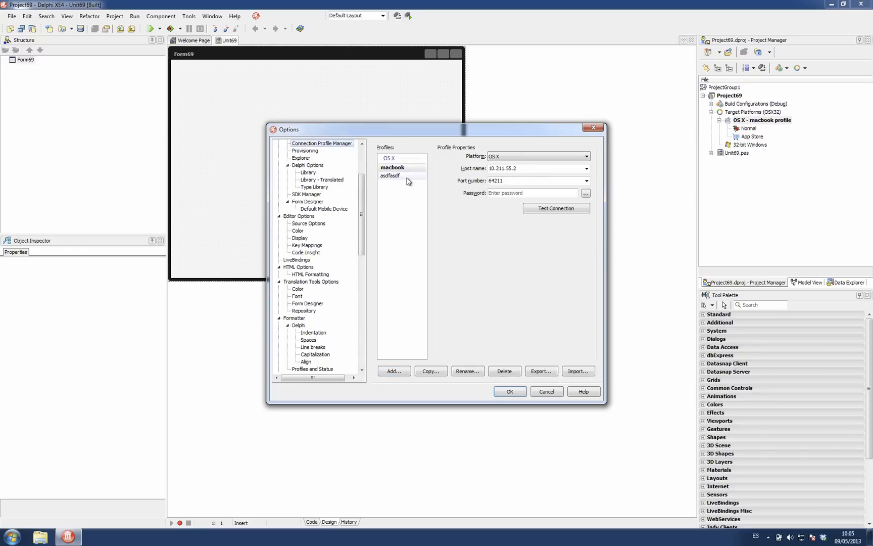
left_click(393, 168)
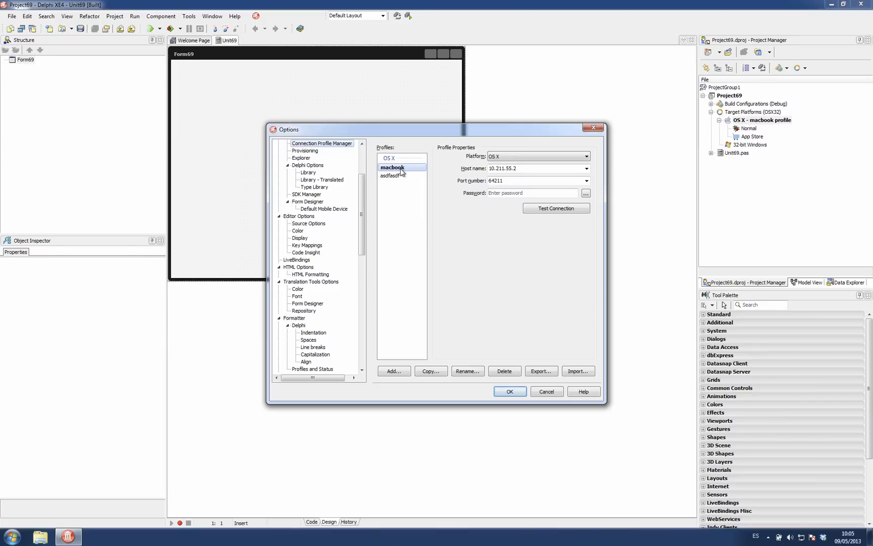
left_click(390, 175)
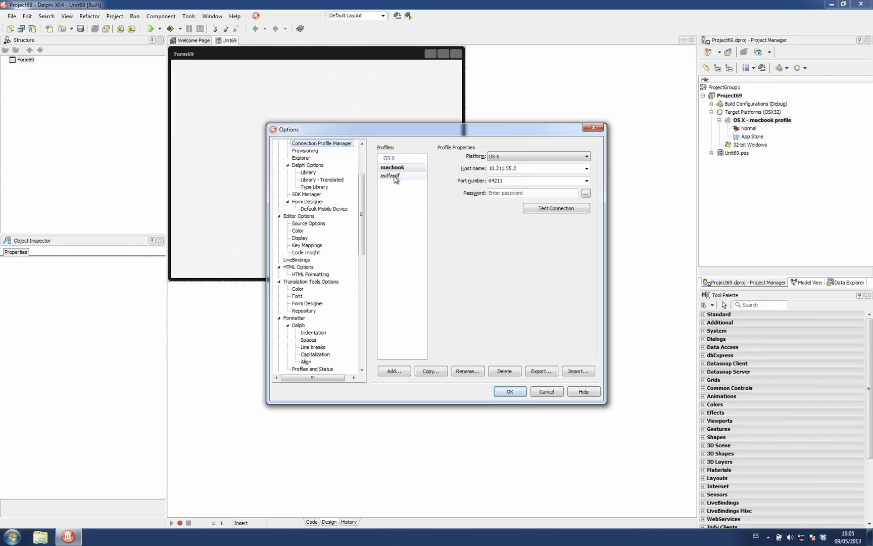
left_click(392, 176)
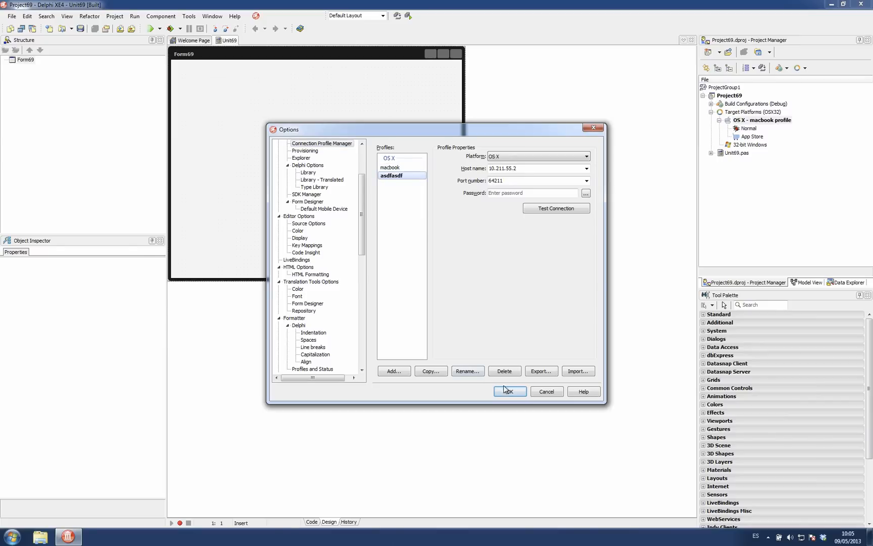
left_click(509, 391)
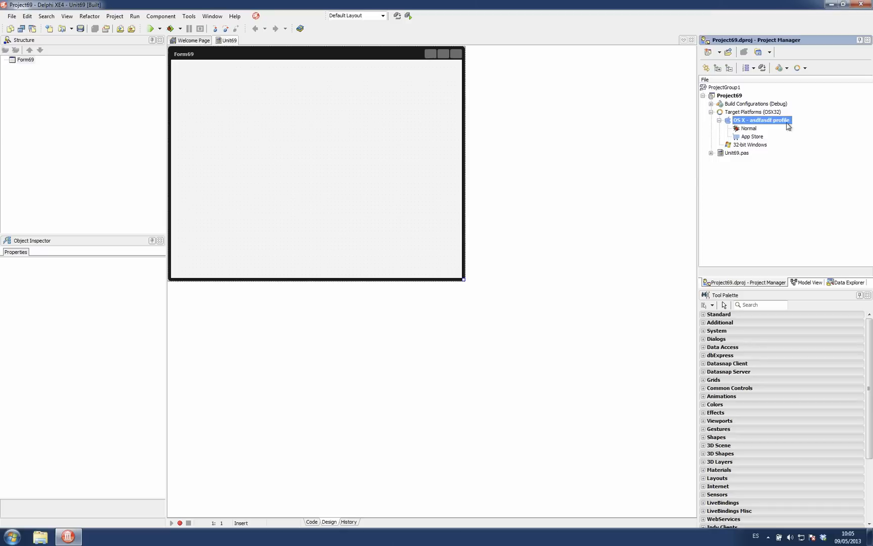
mouse_move(785, 125)
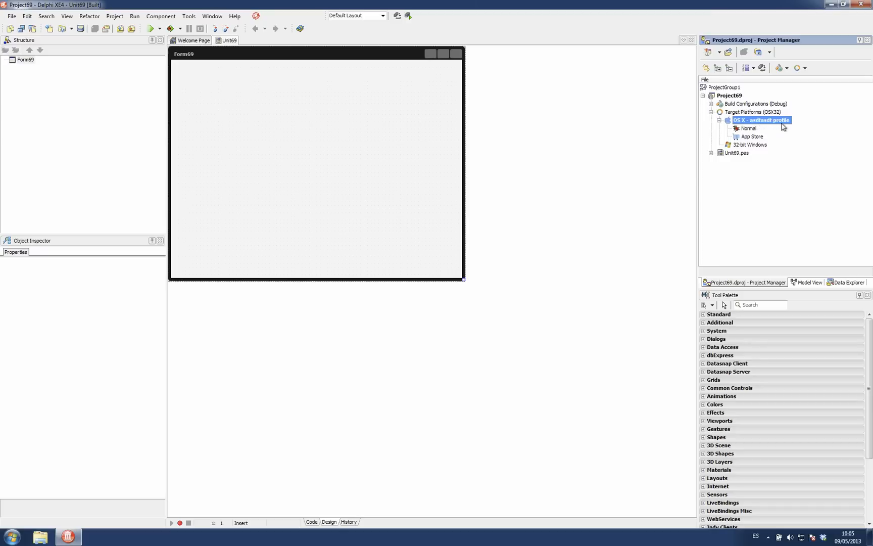
mouse_move(779, 125)
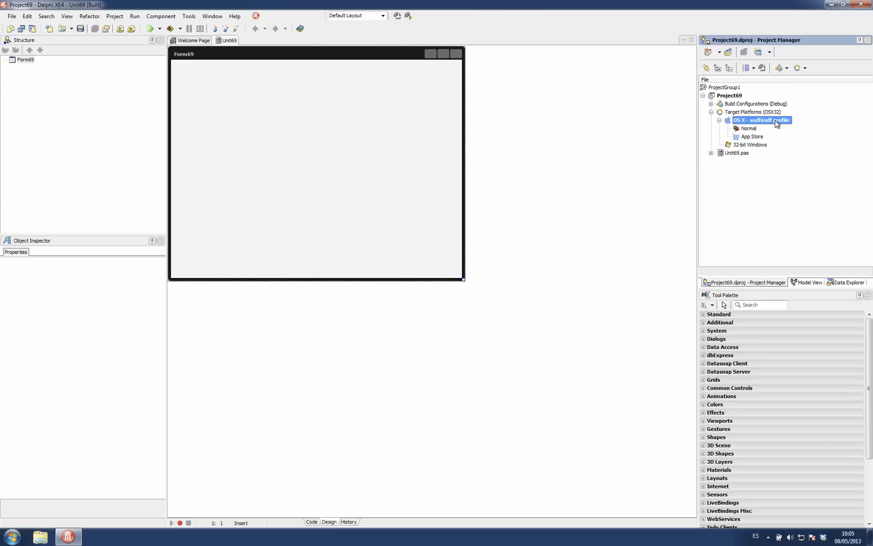
- Change the Profile of Project69's OS X platform to macbook
double_click(761, 120)
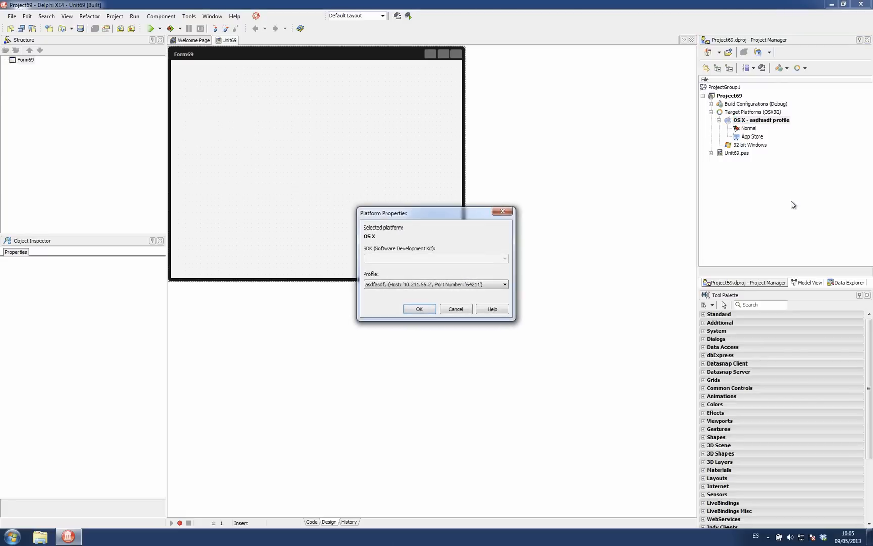
left_click(503, 284)
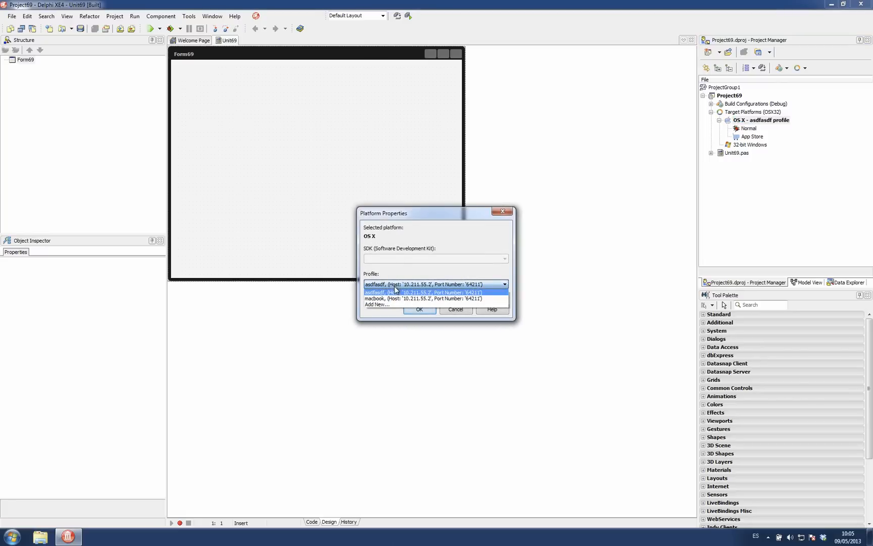
left_click(424, 299)
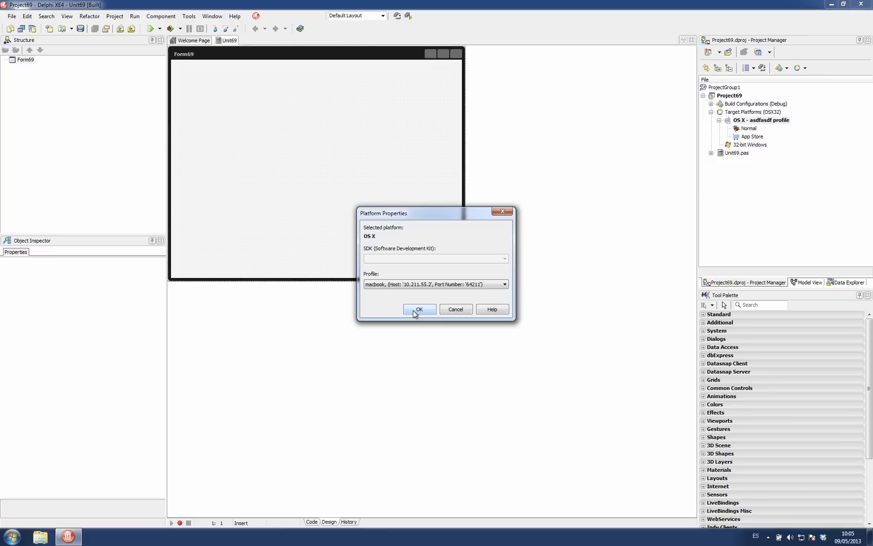
left_click(419, 309)
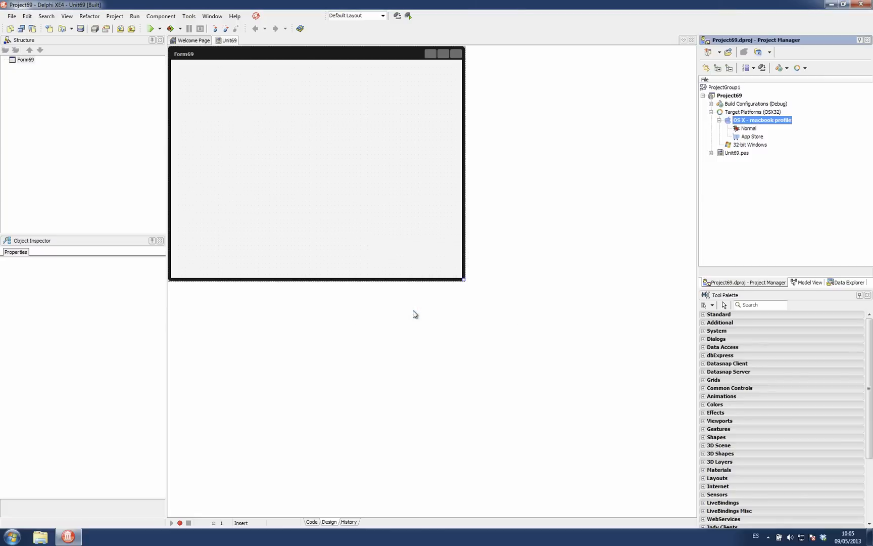
mouse_move(83, 44)
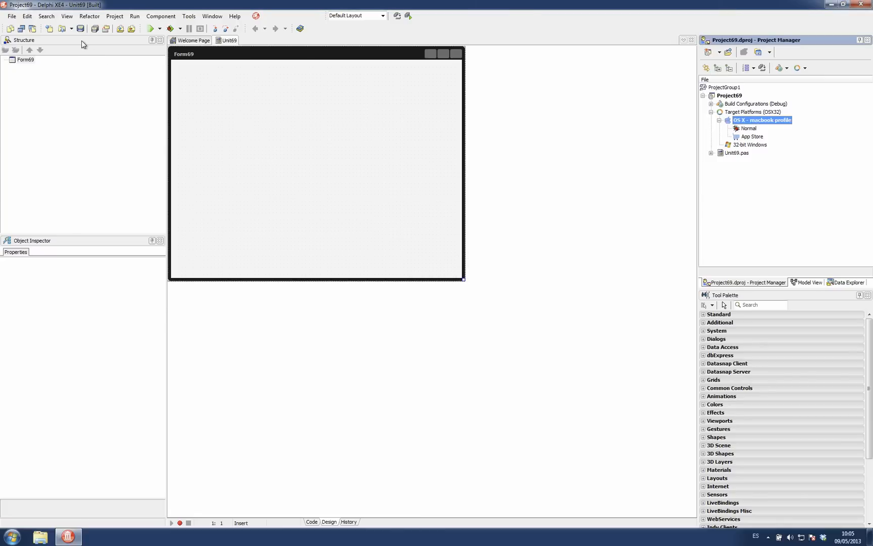
mouse_move(82, 45)
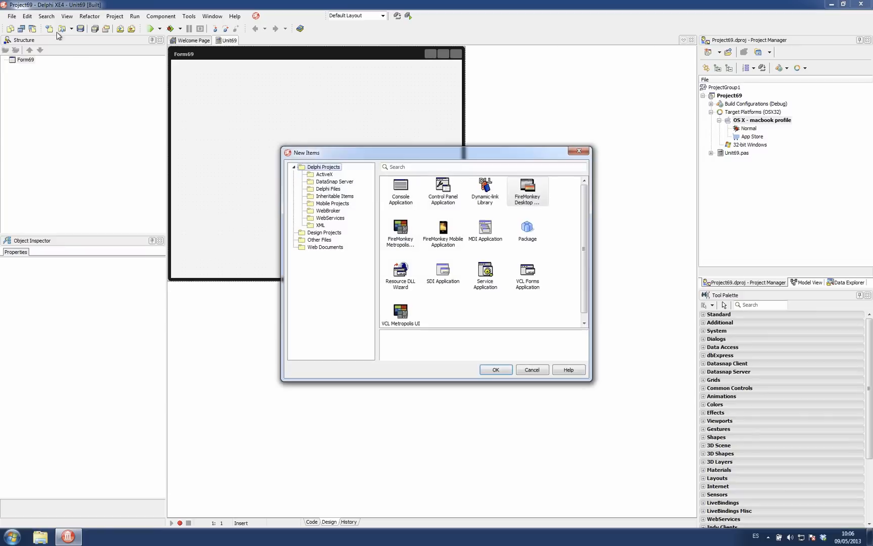
- Create FireMonkey Desktop Application Project70 and add OS X as its target platform
double_click(525, 189)
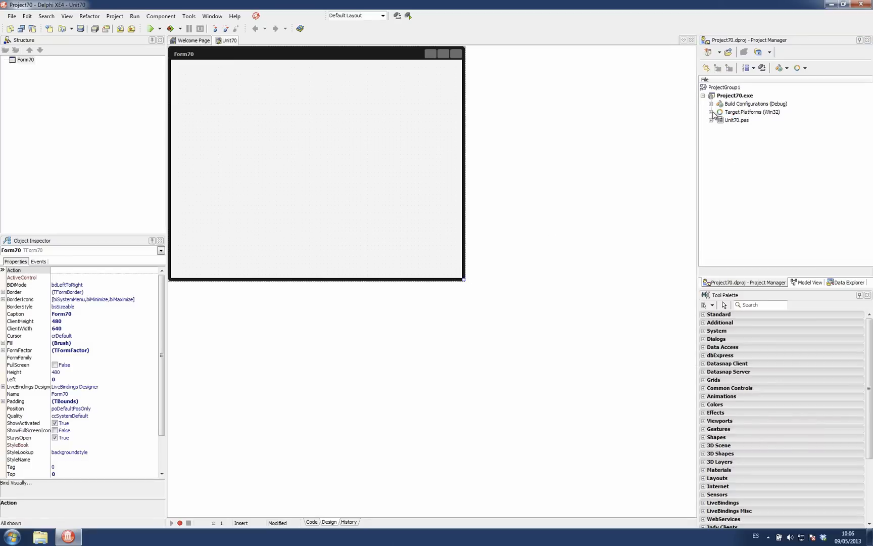
right_click(753, 112)
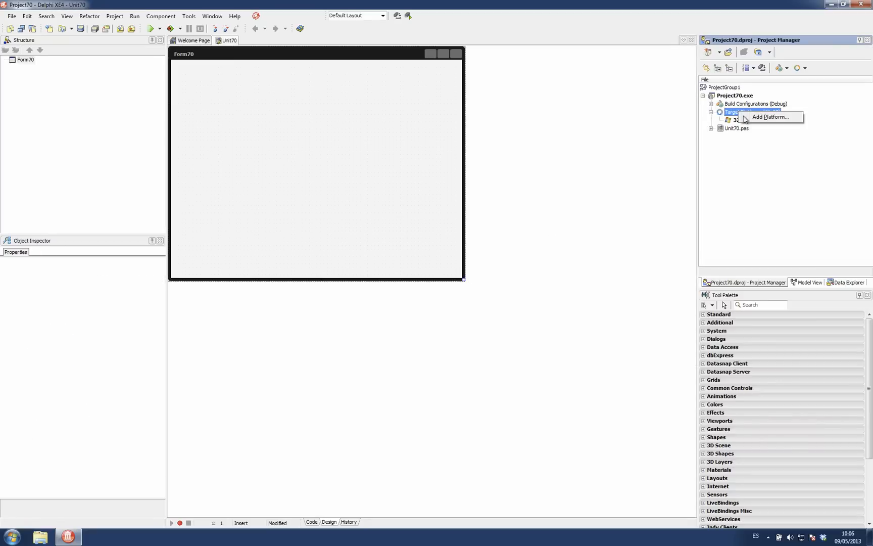
mouse_move(731, 159)
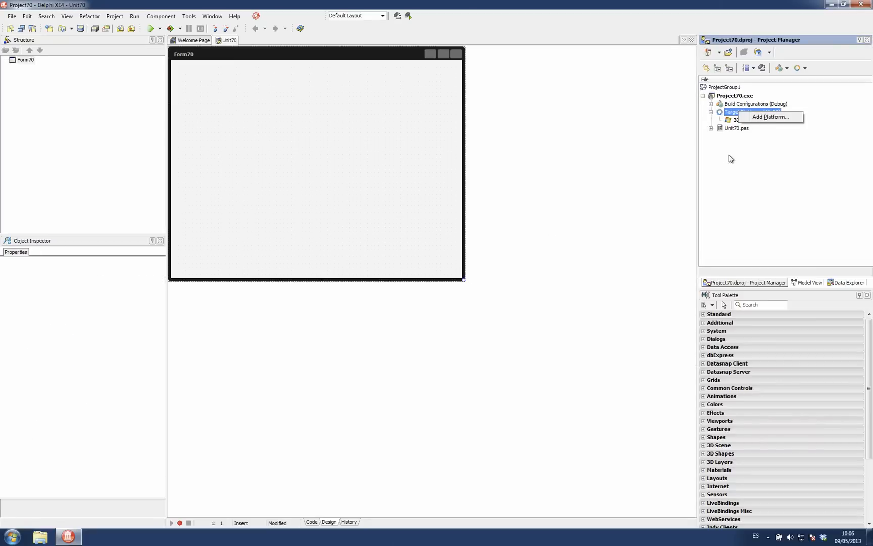
left_click(771, 117)
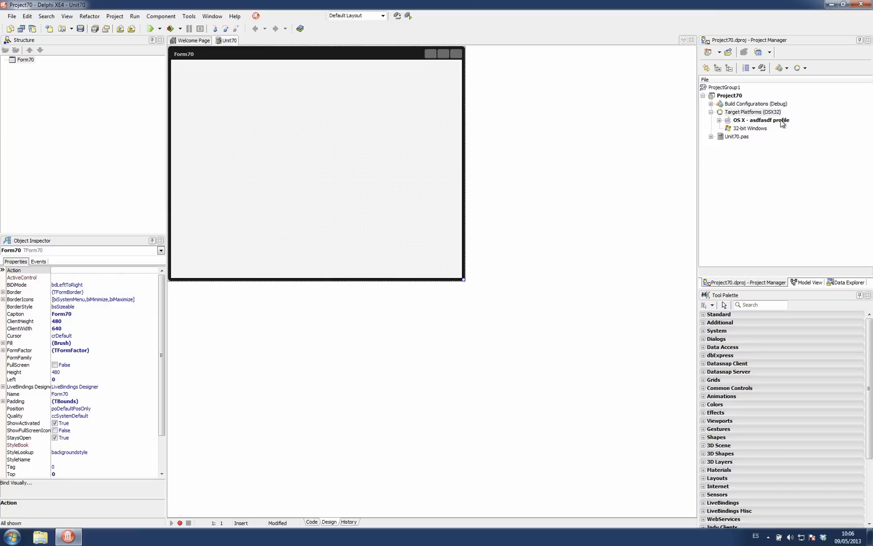
mouse_move(431, 147)
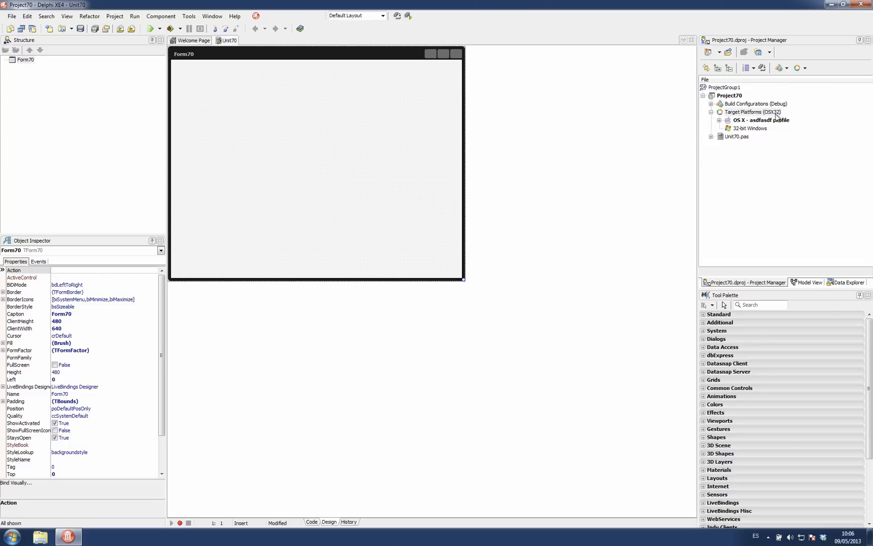
mouse_move(587, 179)
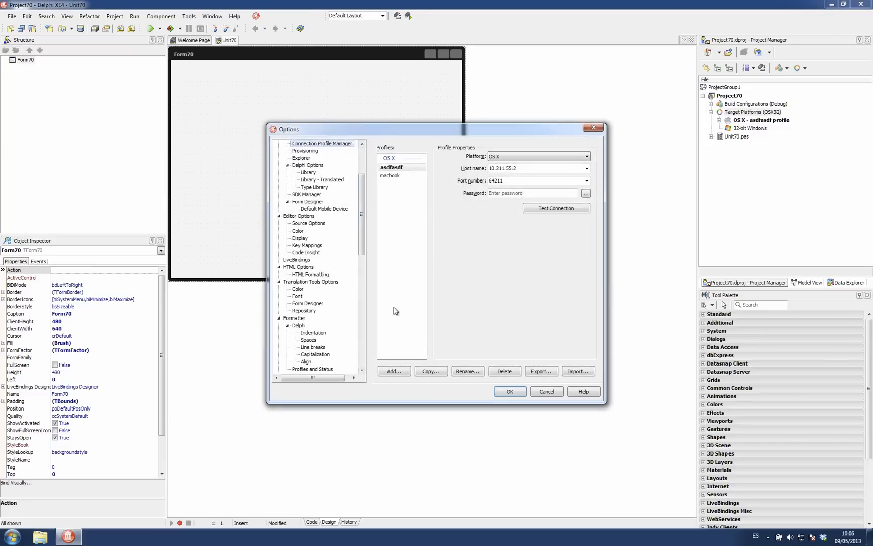
left_click(394, 371)
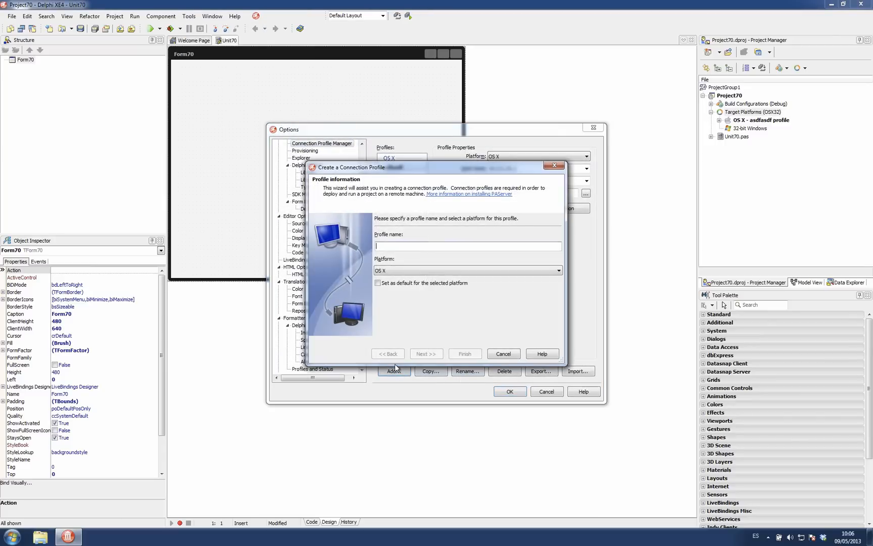
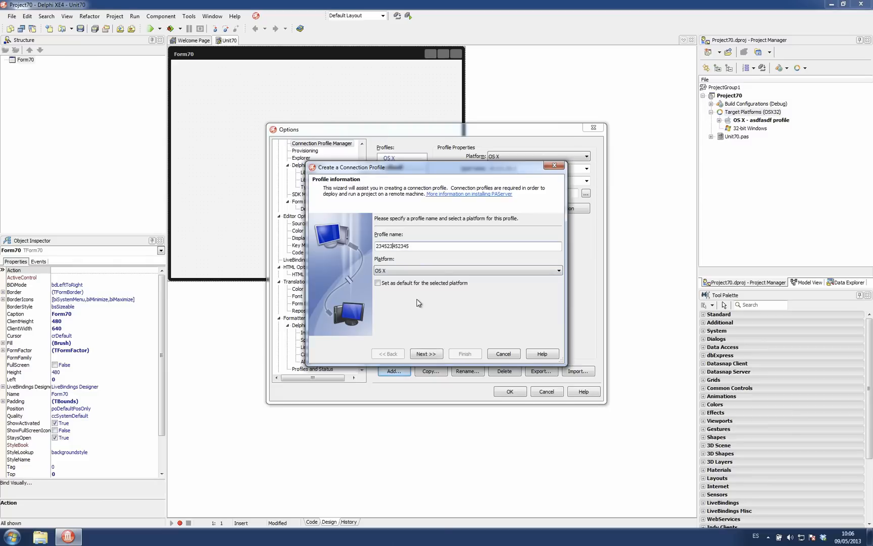
left_click(378, 283)
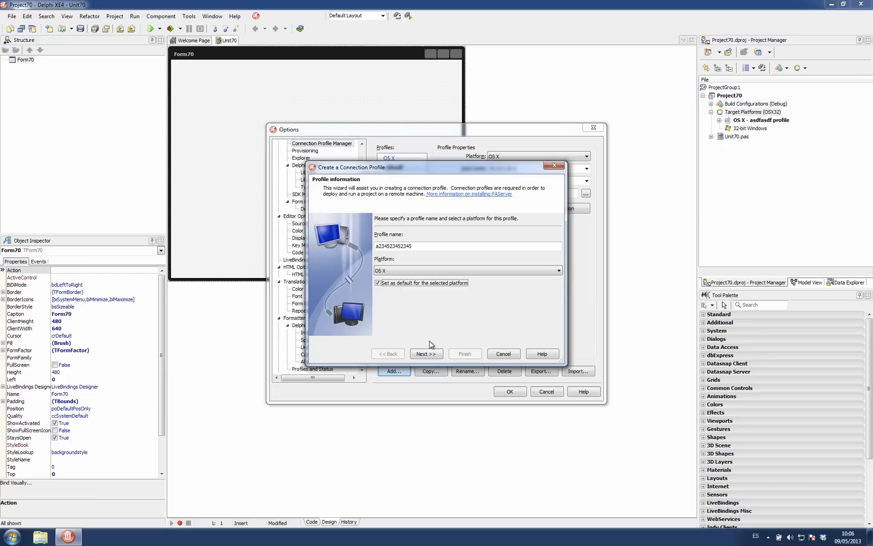
left_click(425, 353)
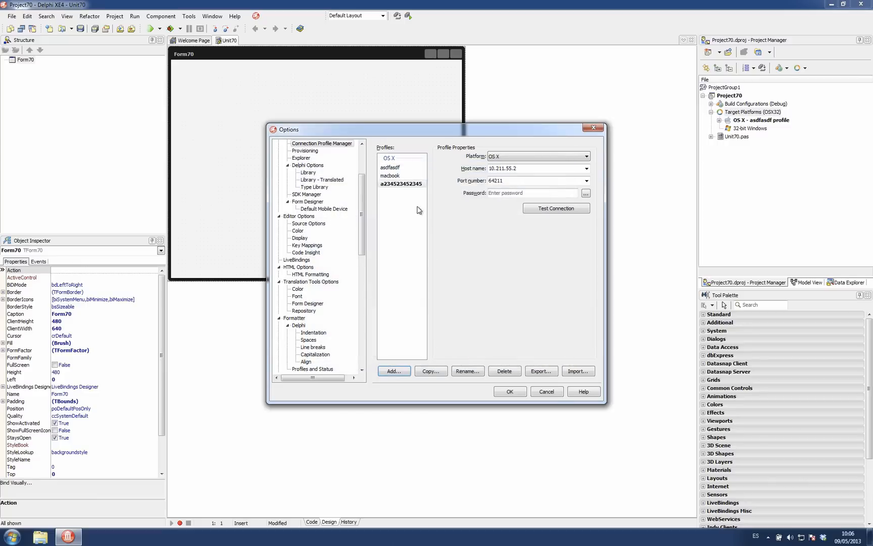
left_click(401, 184)
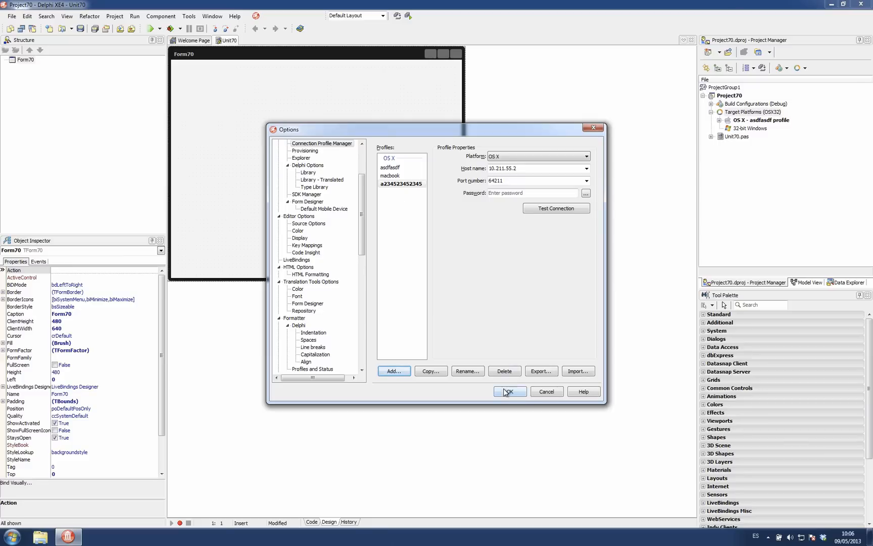
left_click(509, 391)
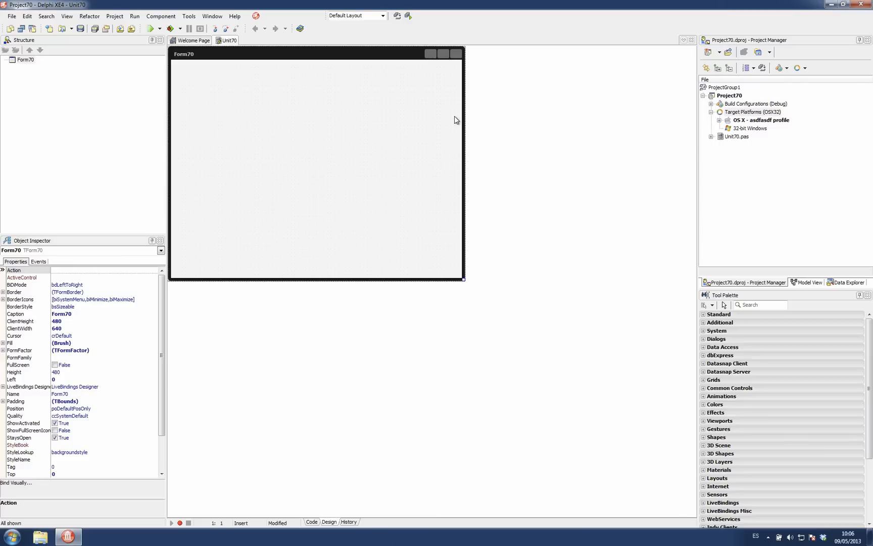
mouse_move(370, 135)
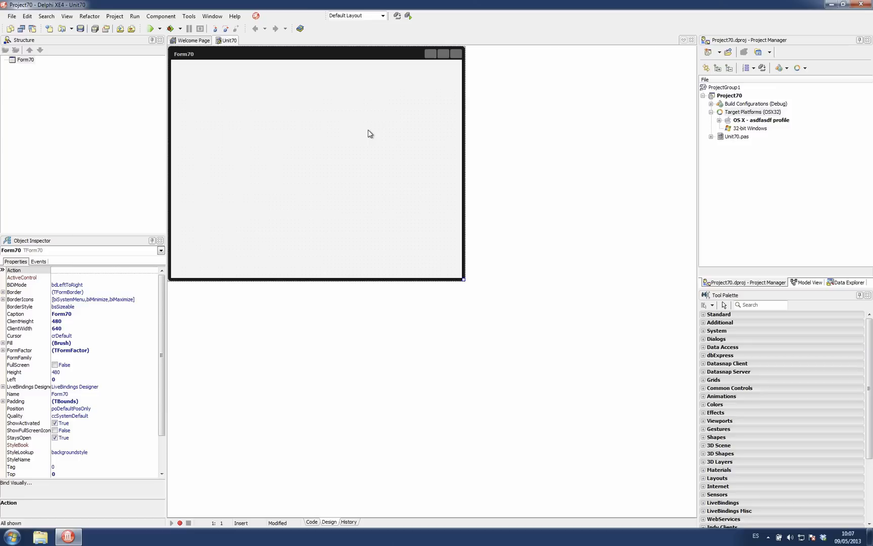
left_click(188, 16)
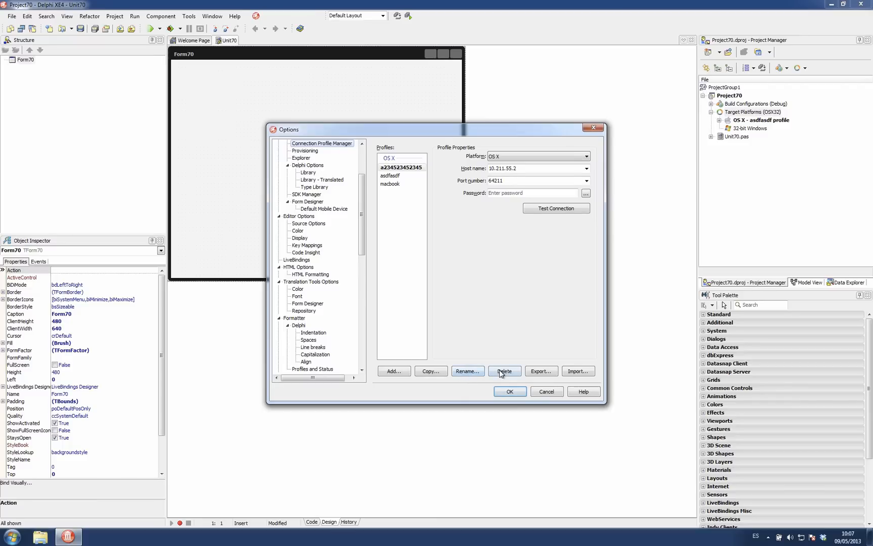
left_click(504, 371)
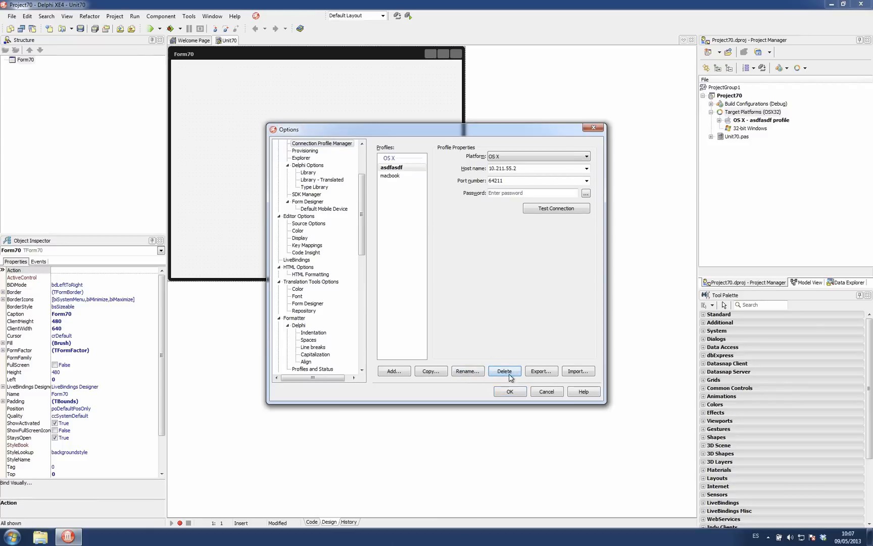
left_click(504, 371)
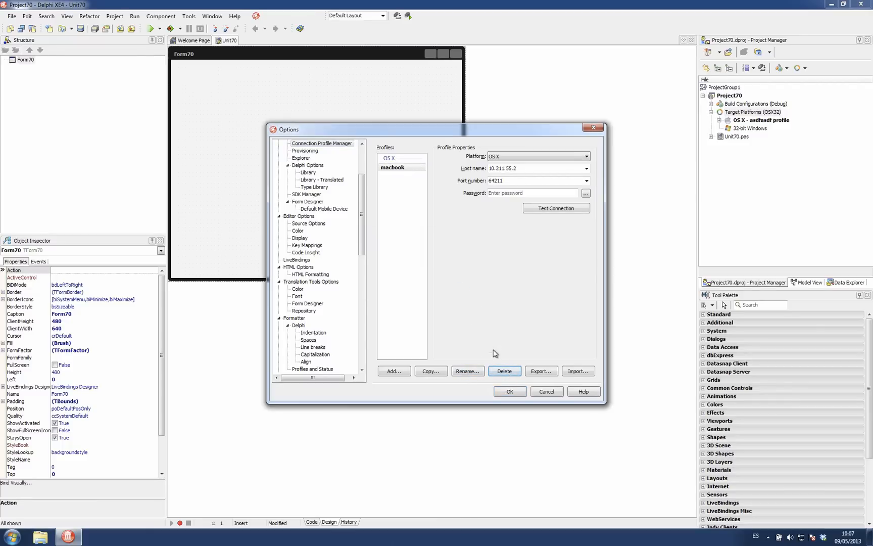
left_click(503, 371)
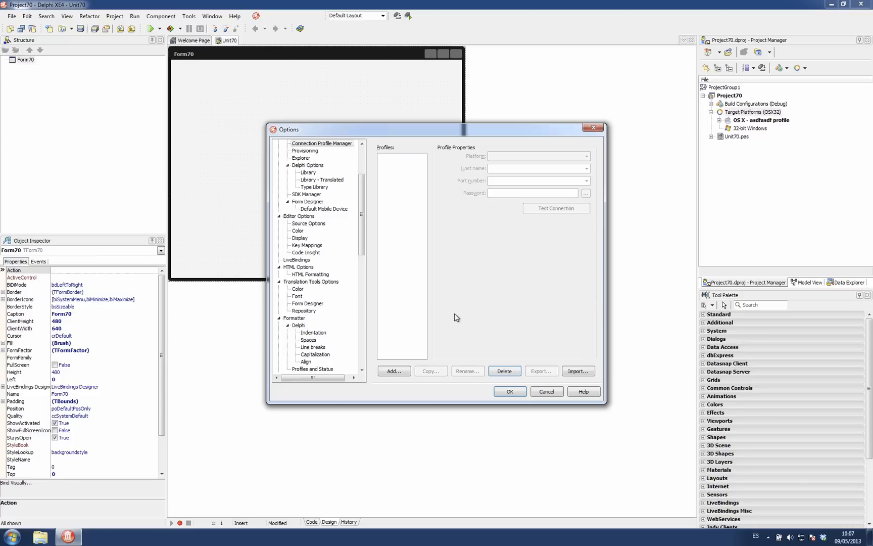
left_click(546, 391)
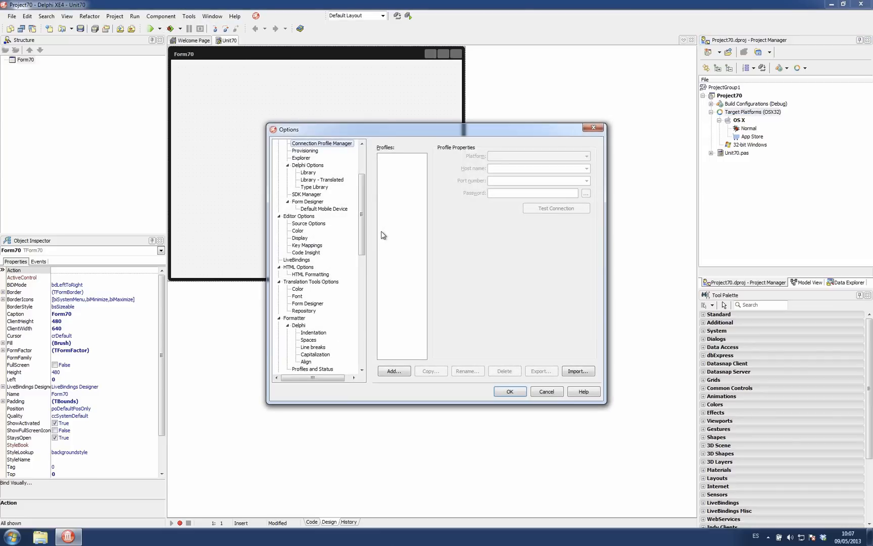
- Add profile macbook for OS X with remote host 10.211.55.2 and port 64211
left_click(394, 371)
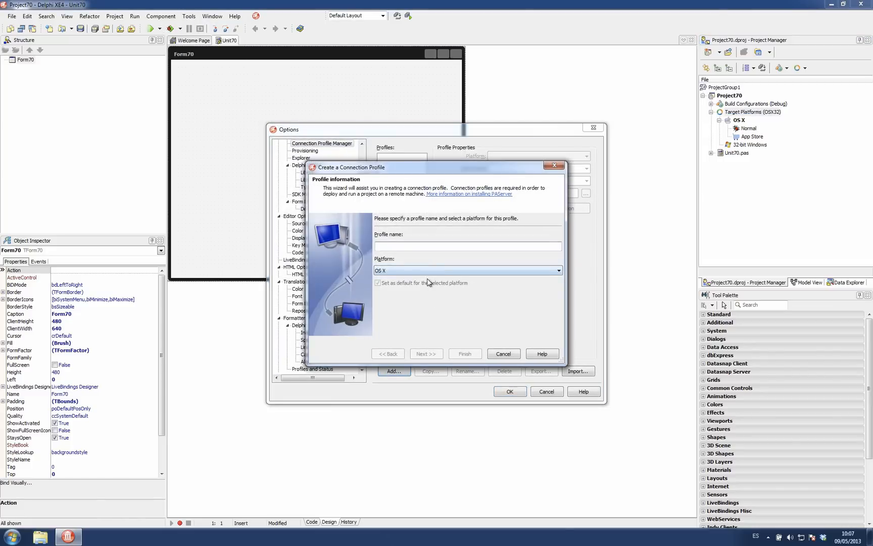
type("macbook")
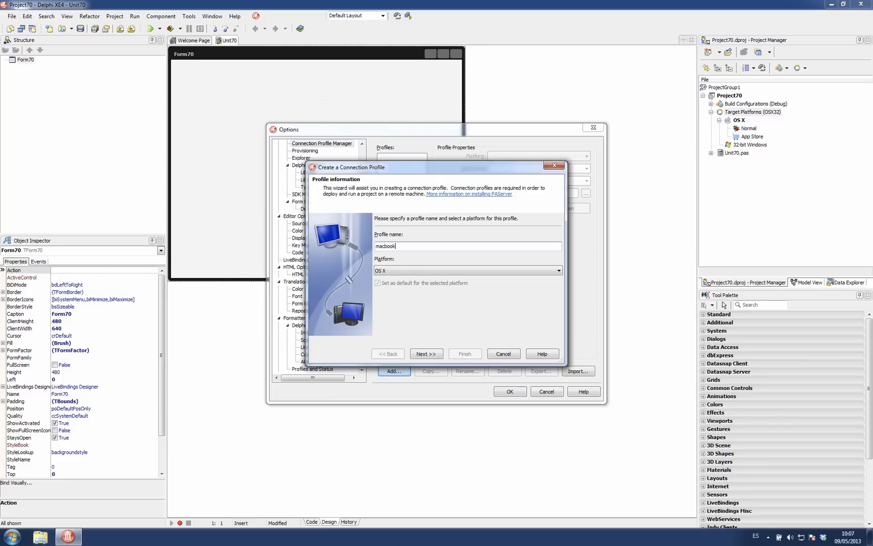
left_click(426, 354)
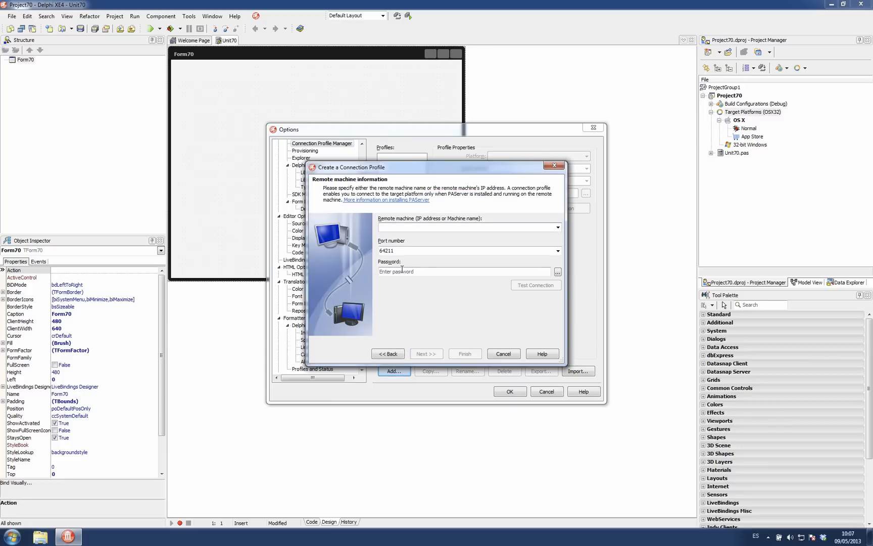
left_click(465, 354)
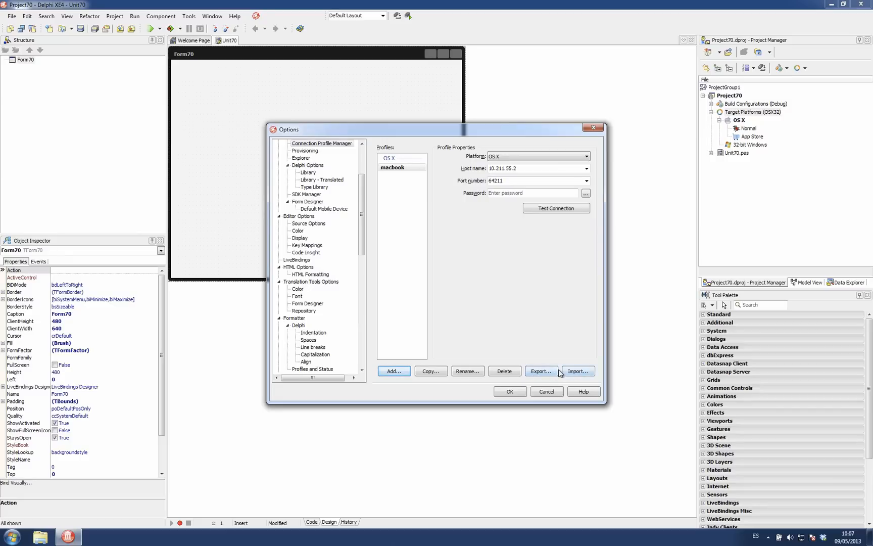
- Export the macbook profile as macbook.profile on the desktop and open it in Notepad++
left_click(539, 371)
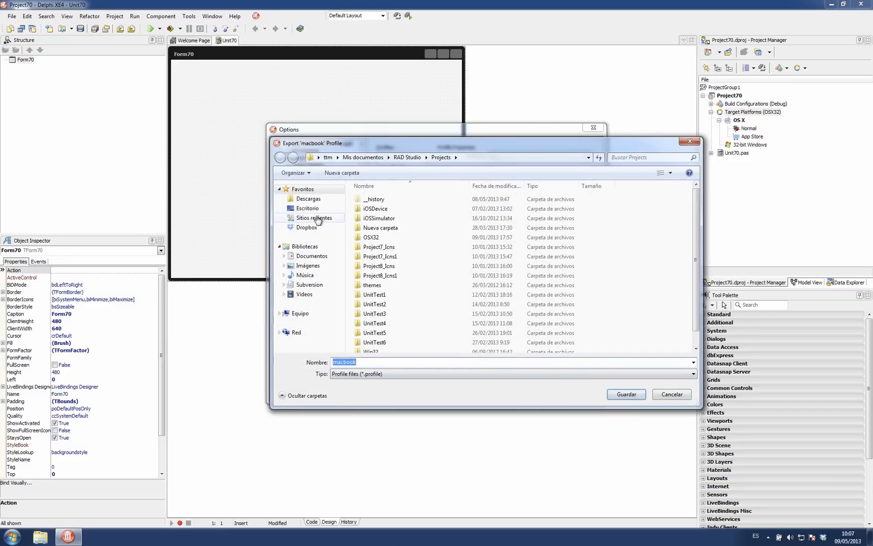
left_click(306, 208)
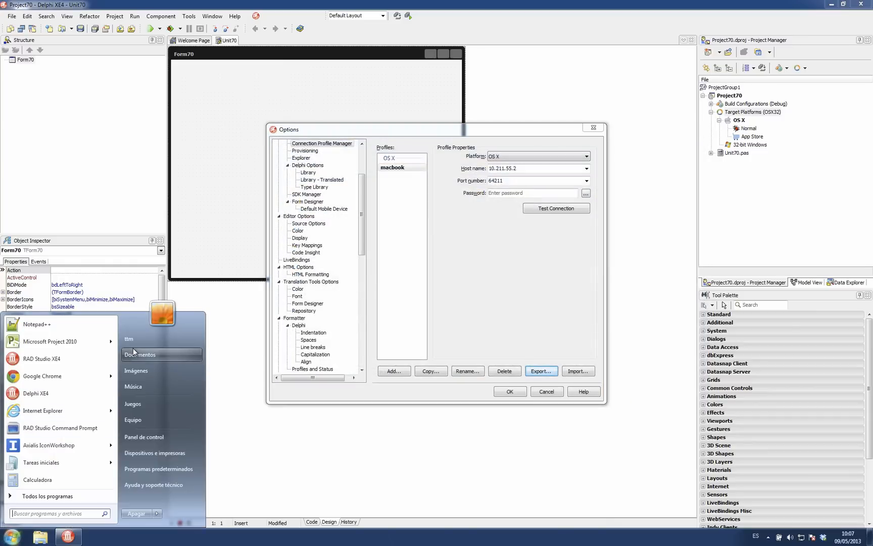
left_click(139, 354)
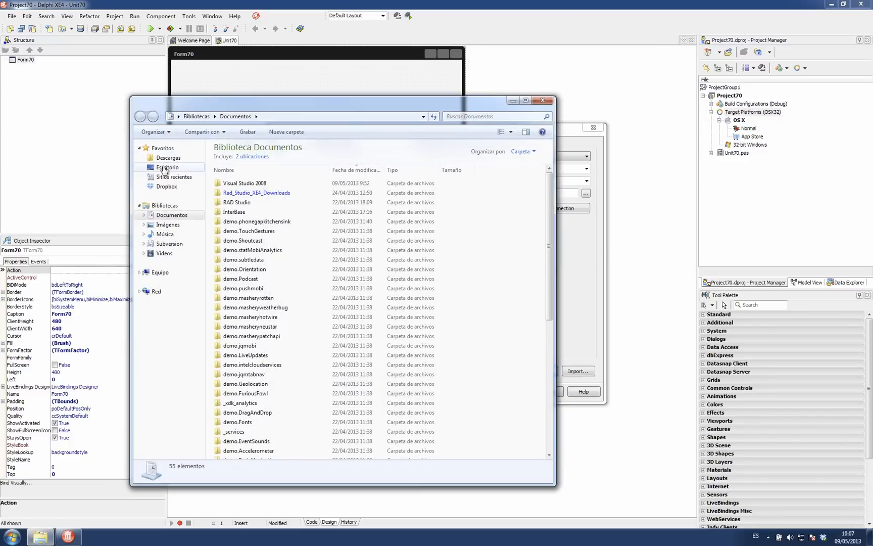
left_click(168, 167)
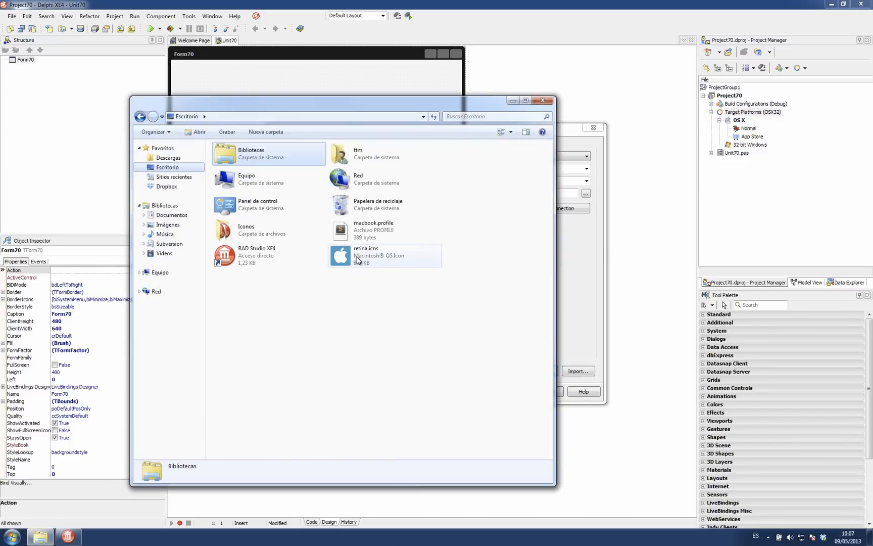
right_click(373, 230)
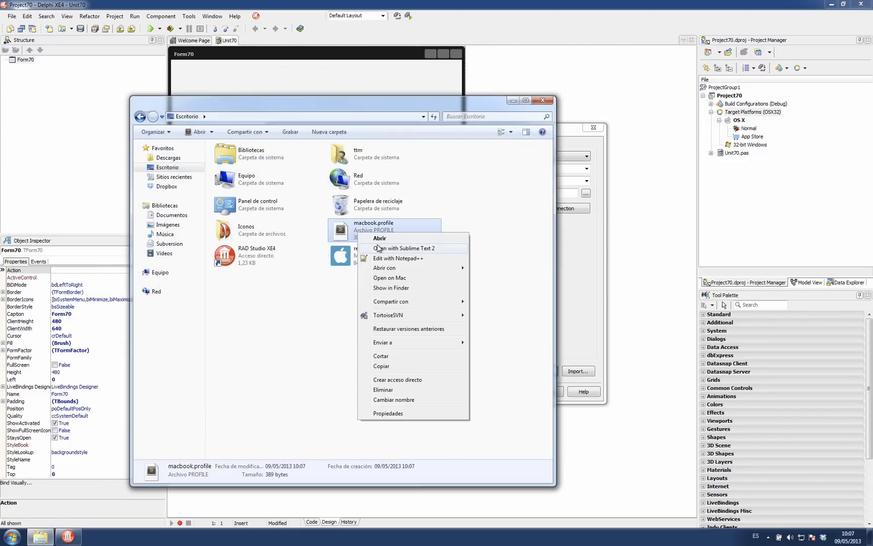
left_click(398, 258)
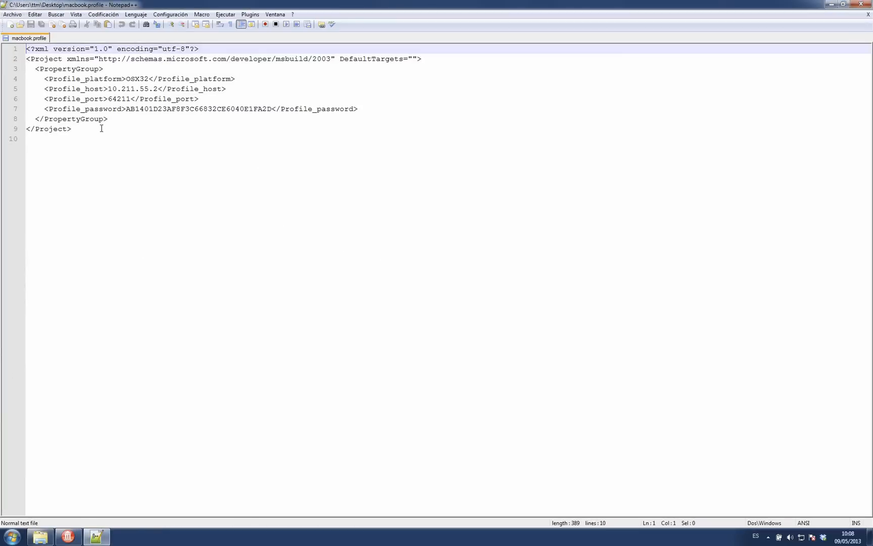
mouse_move(117, 49)
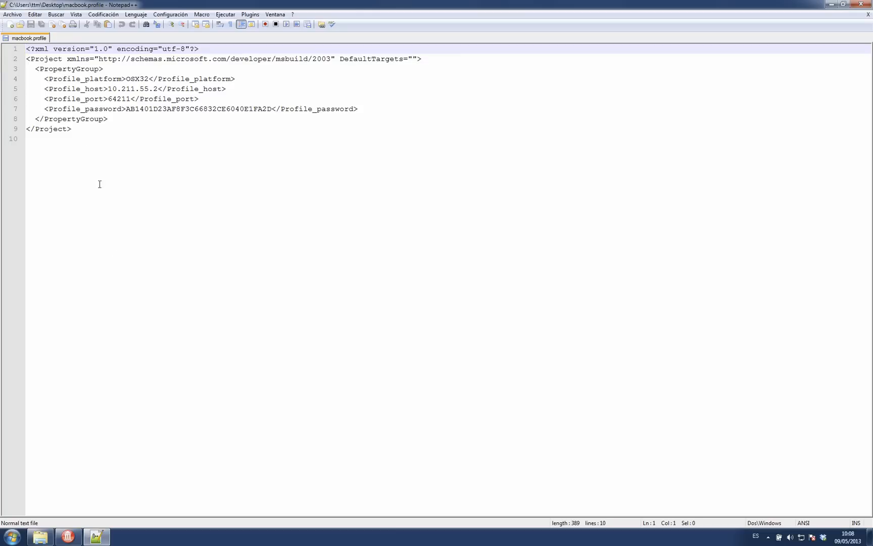
mouse_move(116, 328)
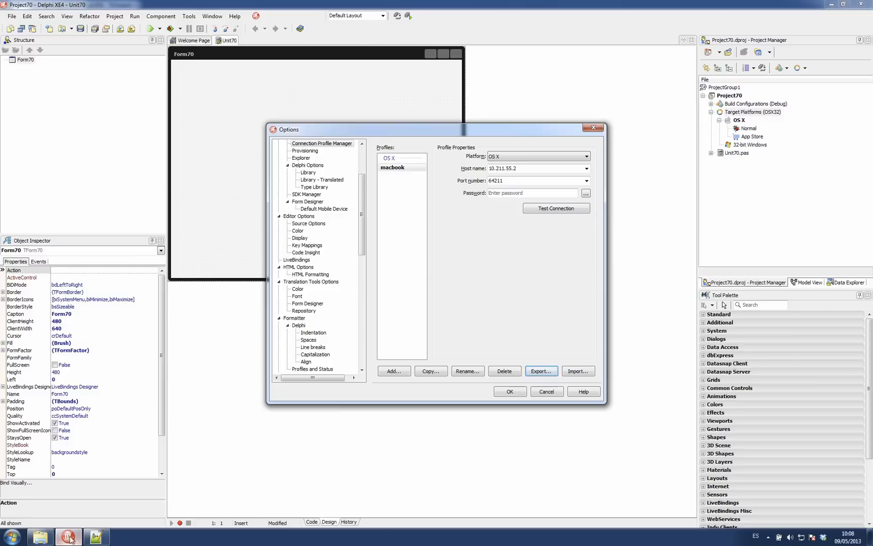
- Delete the macbook profile, then import it back from macbook.profile on the Desktop
left_click(503, 371)
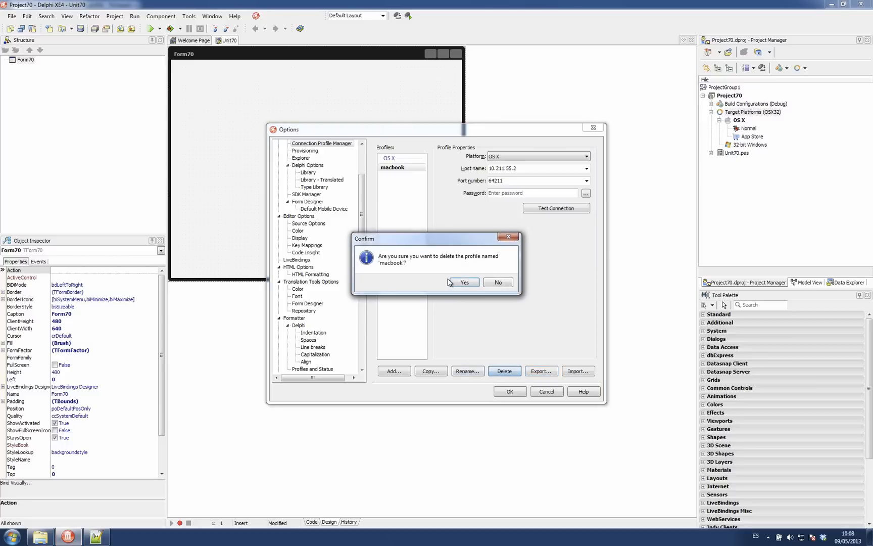
left_click(464, 282)
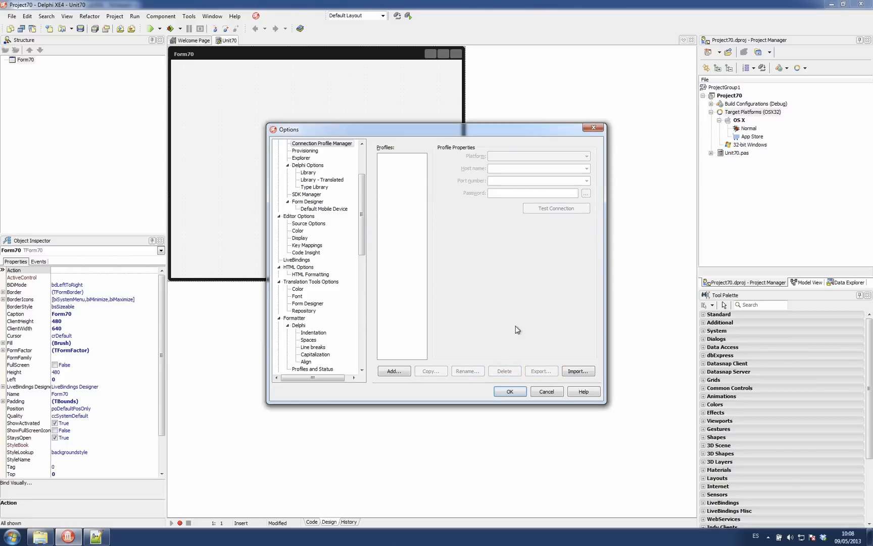
left_click(578, 371)
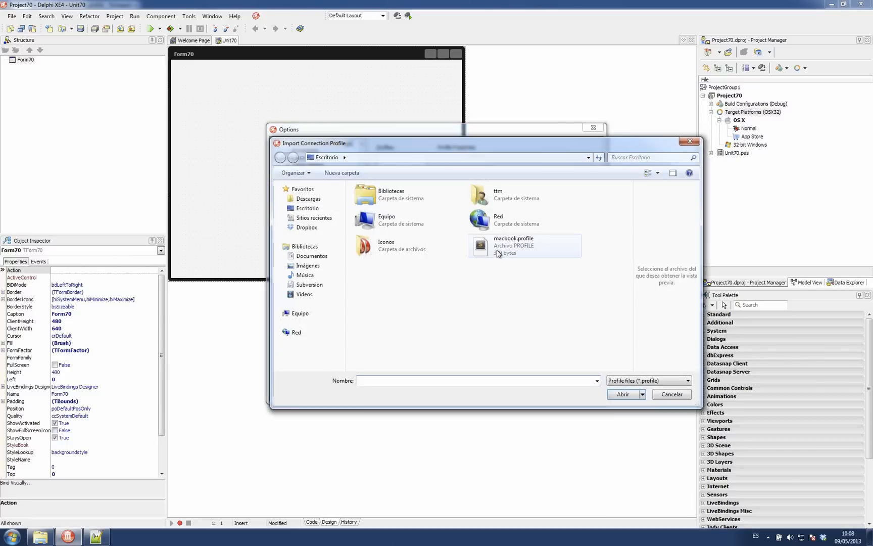
left_click(623, 395)
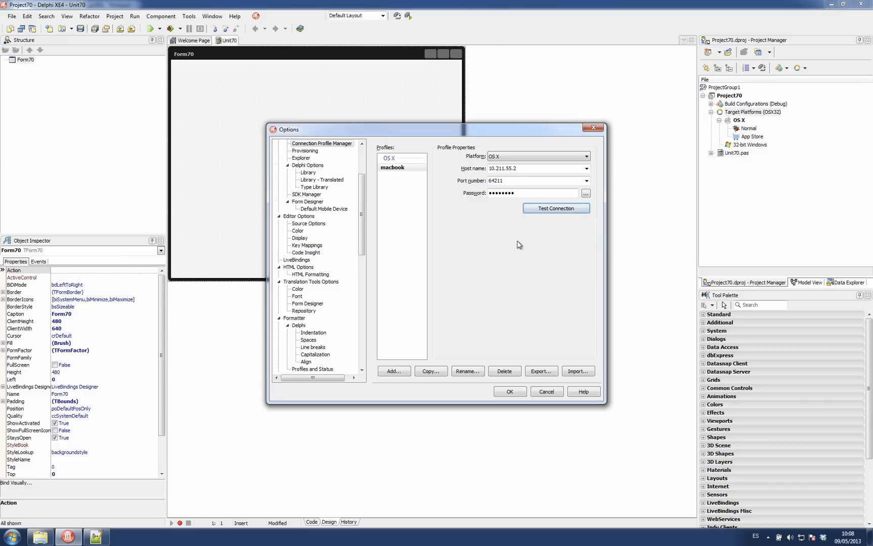
mouse_move(426, 190)
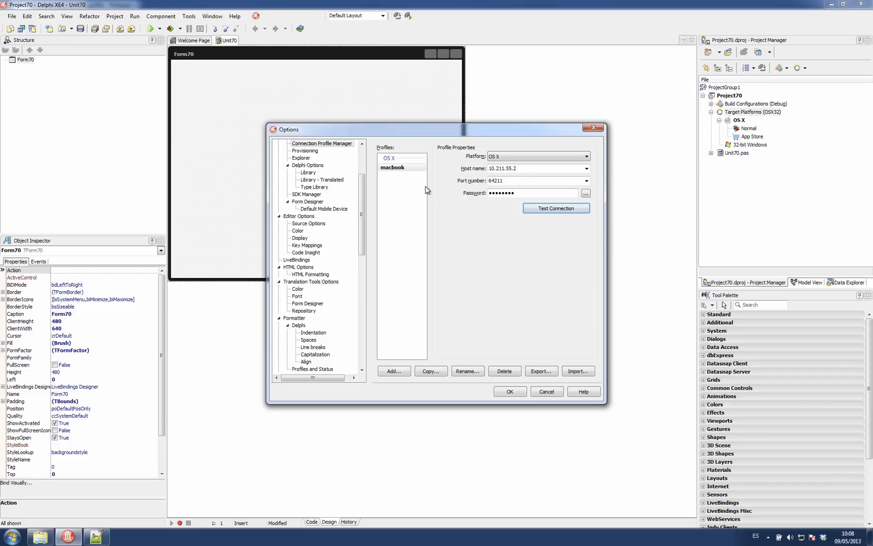
left_click(392, 168)
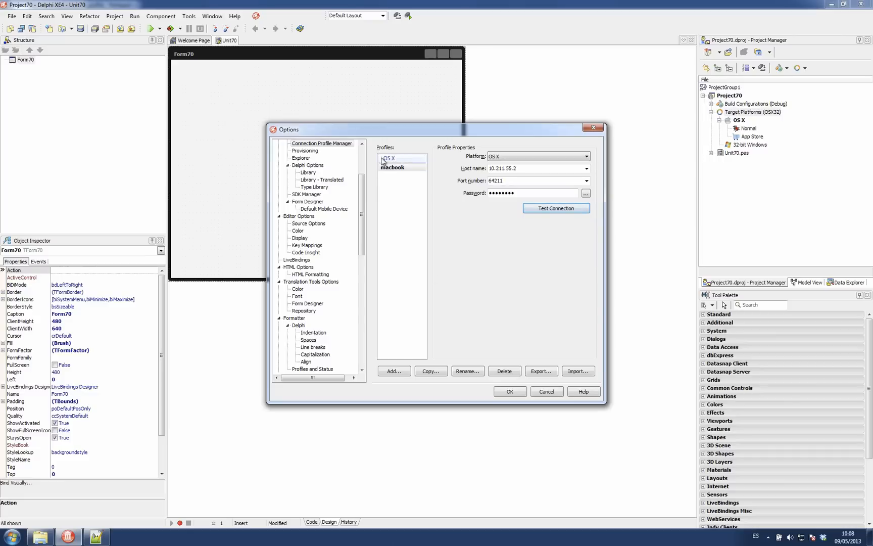
left_click(393, 168)
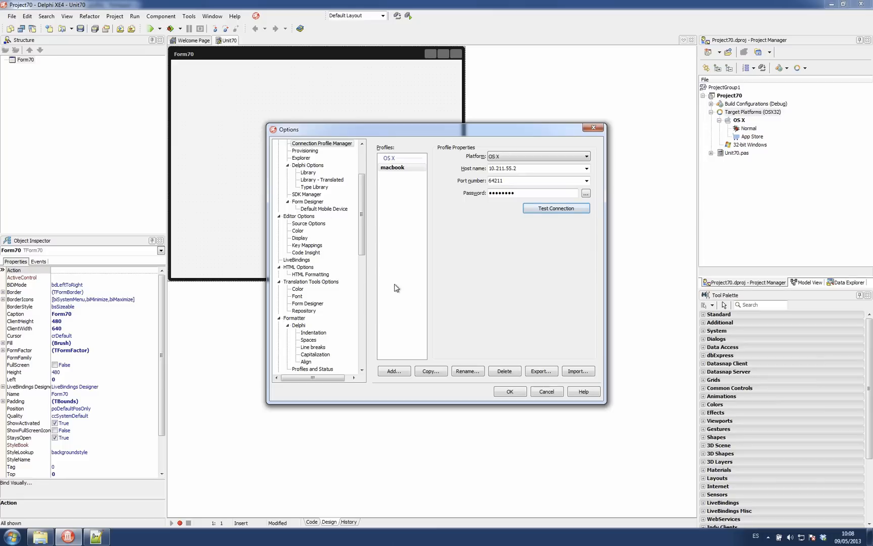
mouse_move(435, 316)
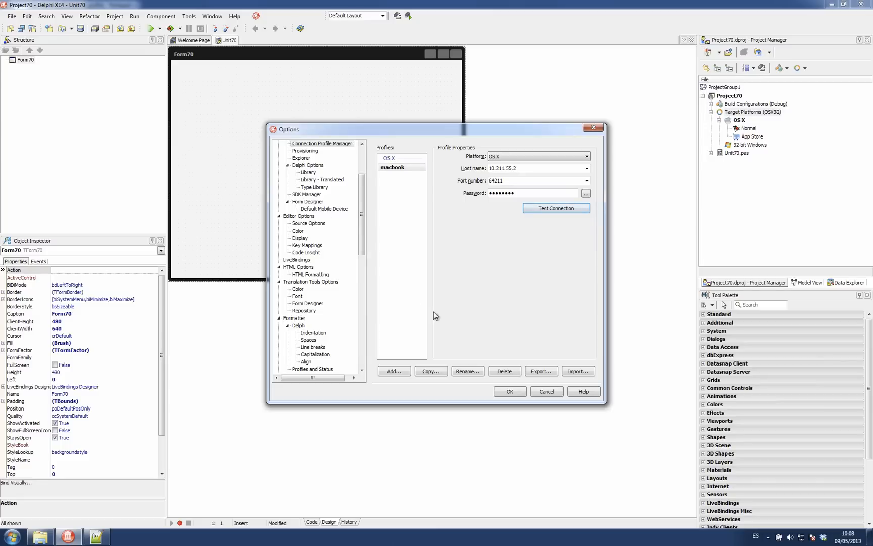
mouse_move(481, 310)
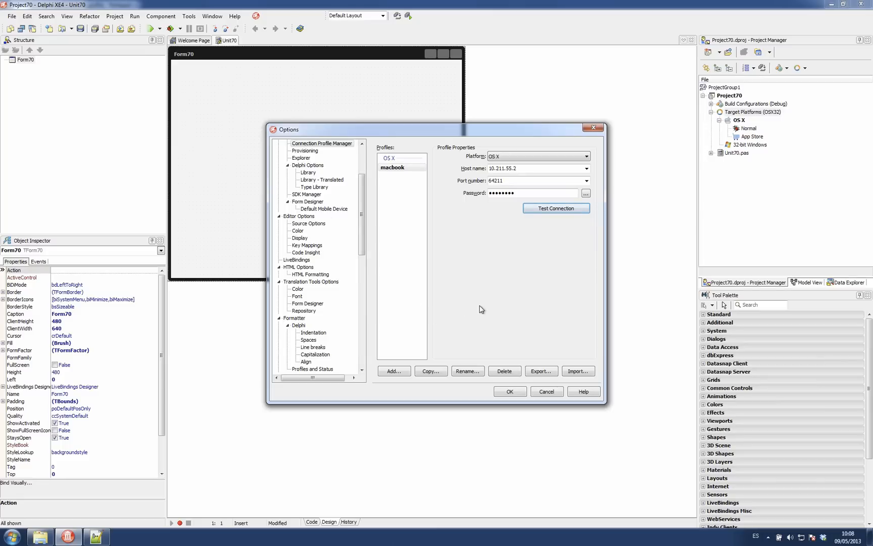
mouse_move(473, 290)
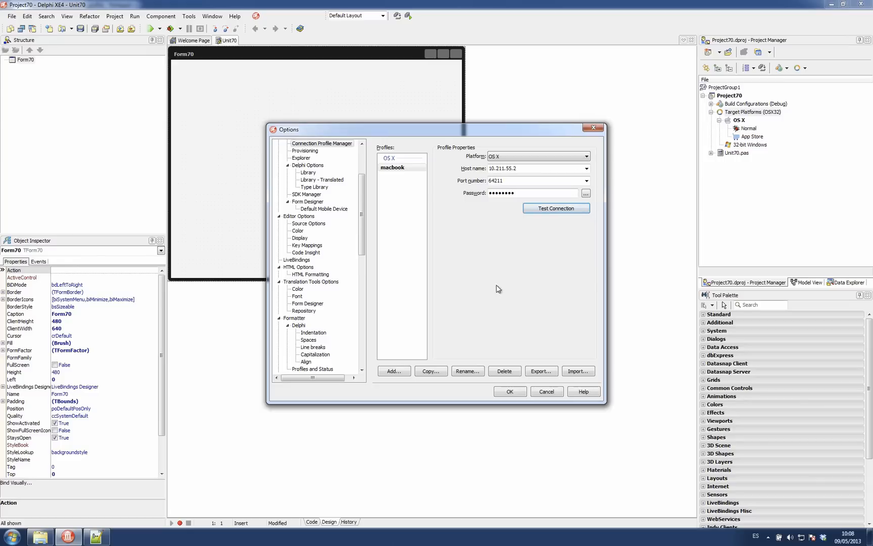
mouse_move(488, 277)
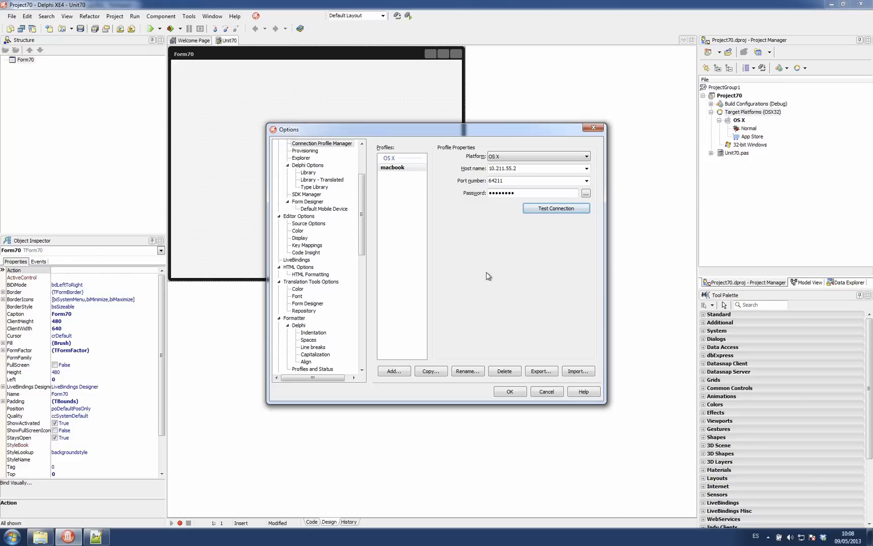
mouse_move(494, 271)
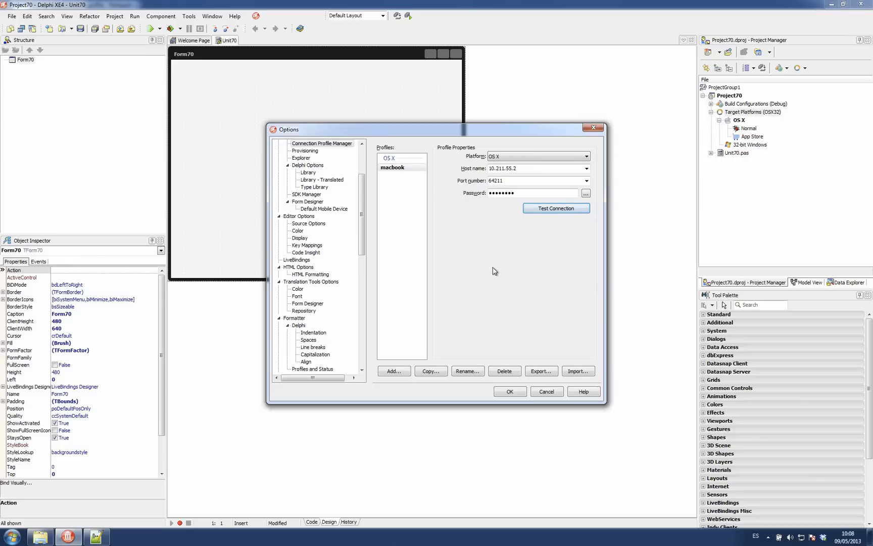
mouse_move(471, 251)
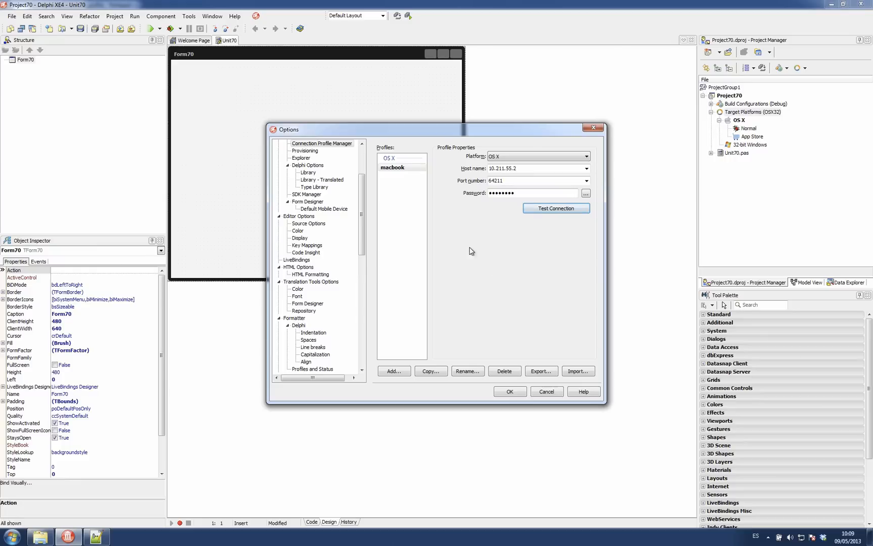
left_click(585, 156)
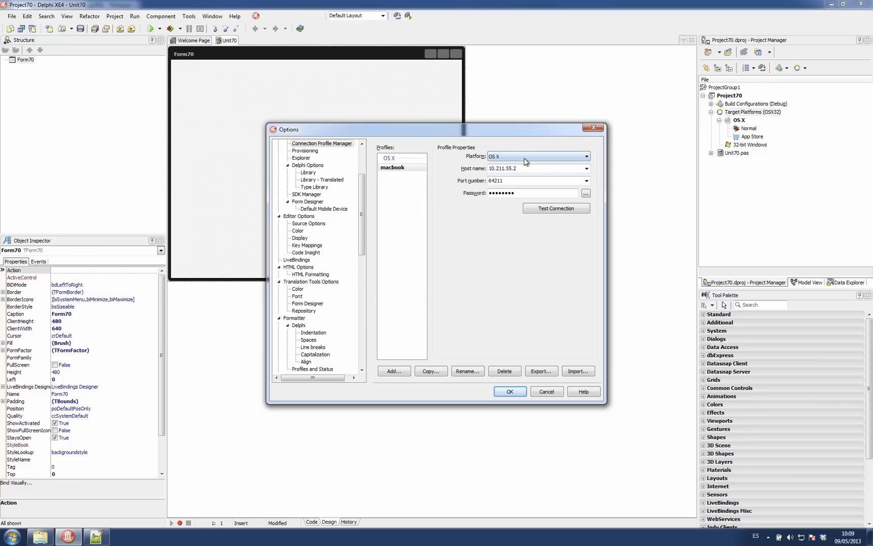
mouse_move(531, 162)
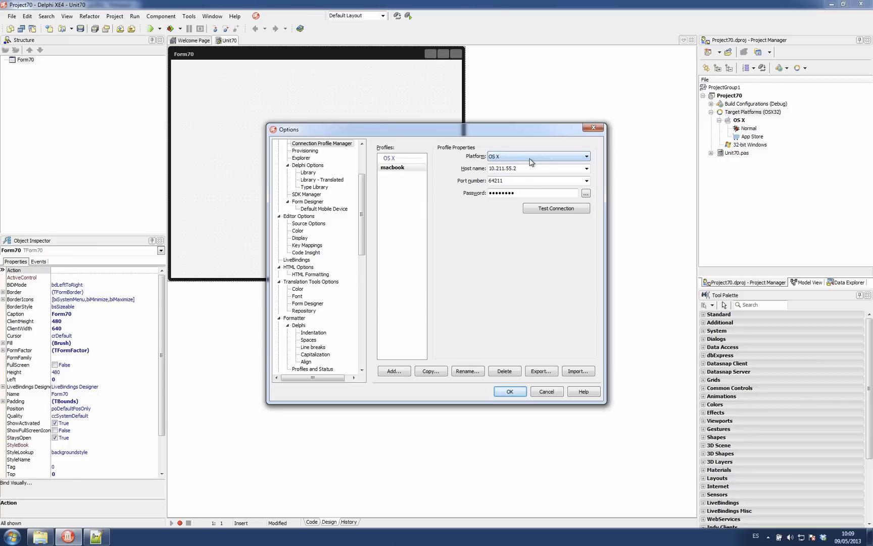